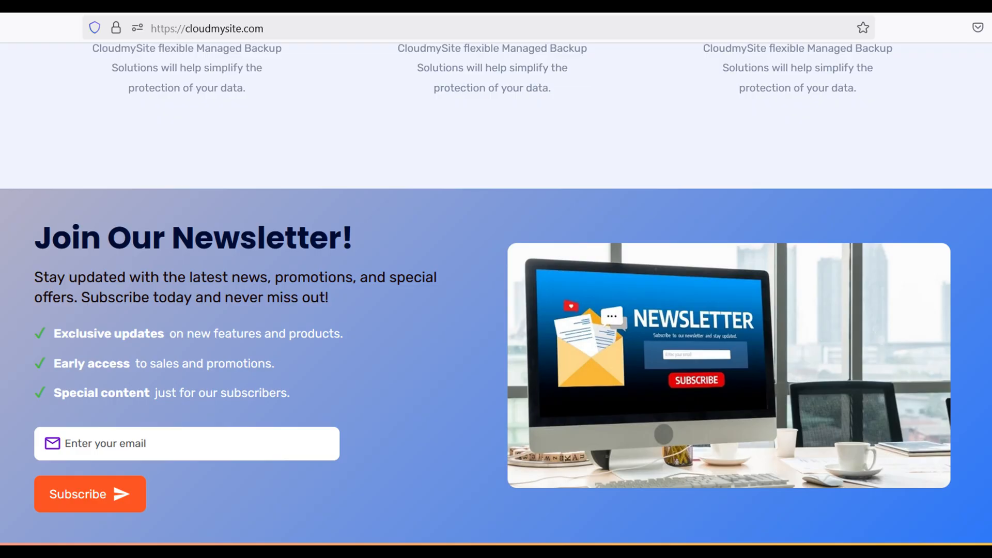
# Scroll past the CloudmySite newsletter section toward the AWS console tab
pyautogui.scroll(3)
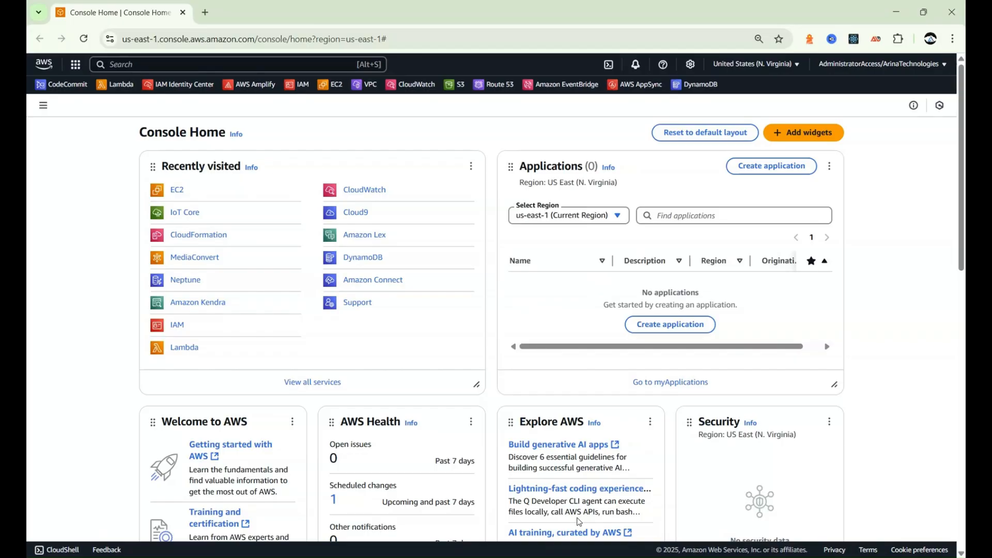
pyautogui.moveTo(507, 489)
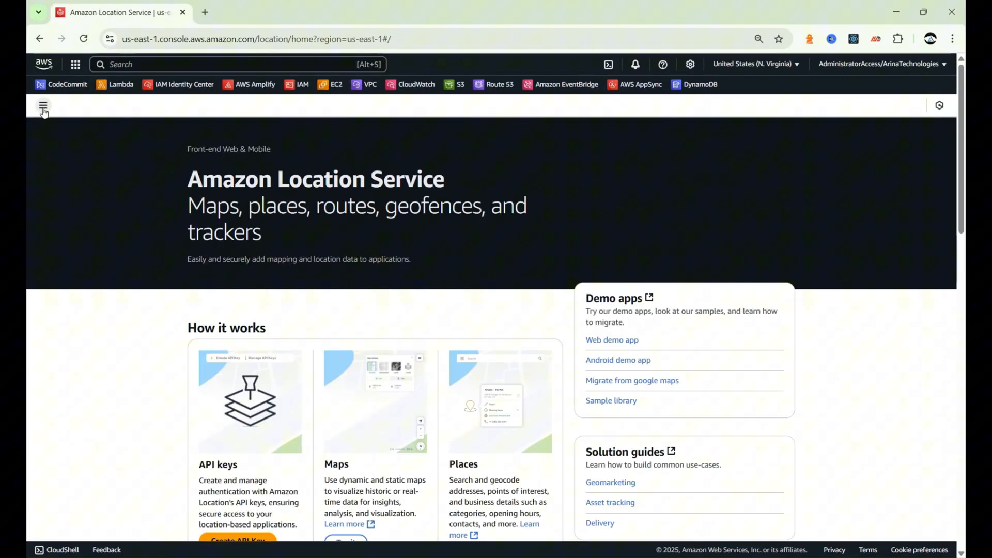
# Start a new map named yt-test-map described as a test map for our youtube users
pyautogui.click(43, 106)
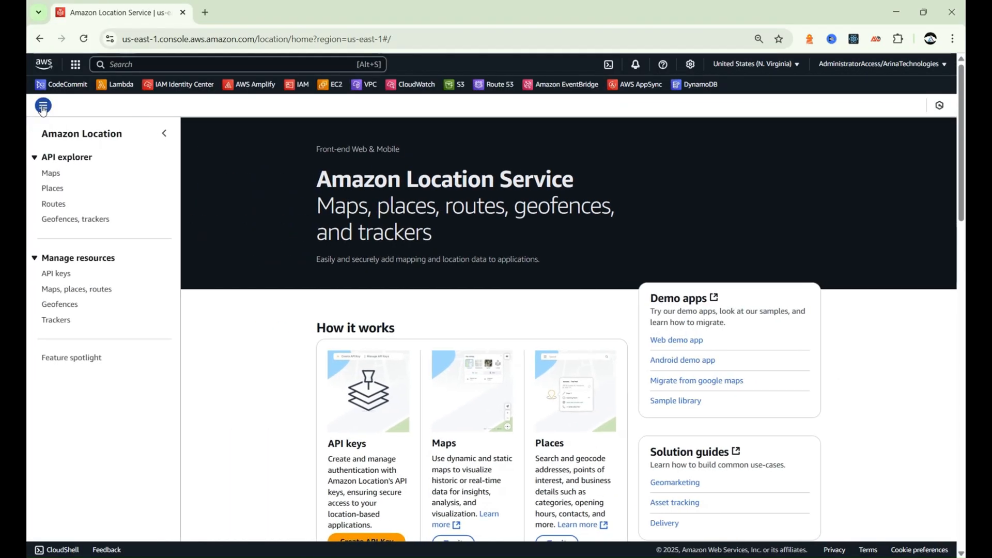
pyautogui.click(76, 289)
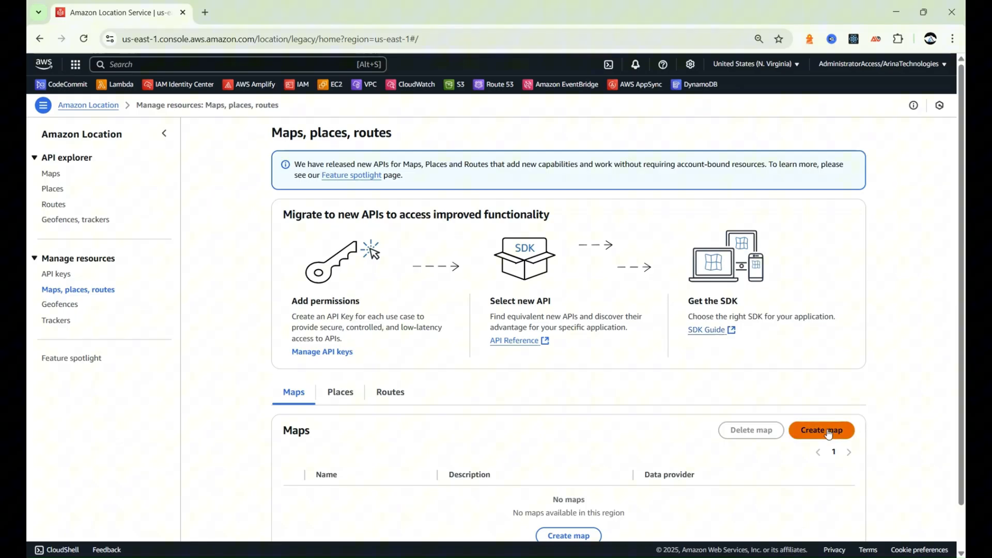
pyautogui.click(822, 430)
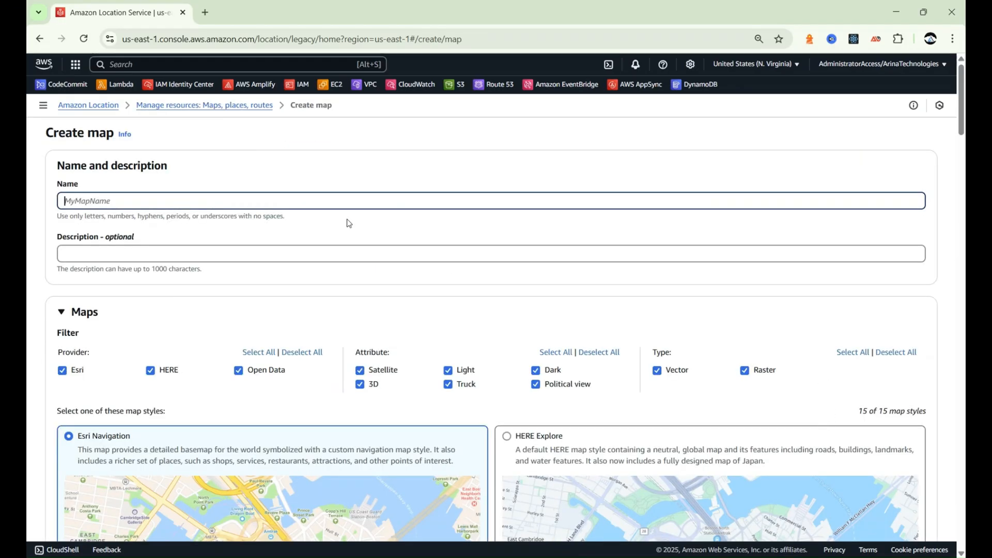
pyautogui.write('yt-test-map')
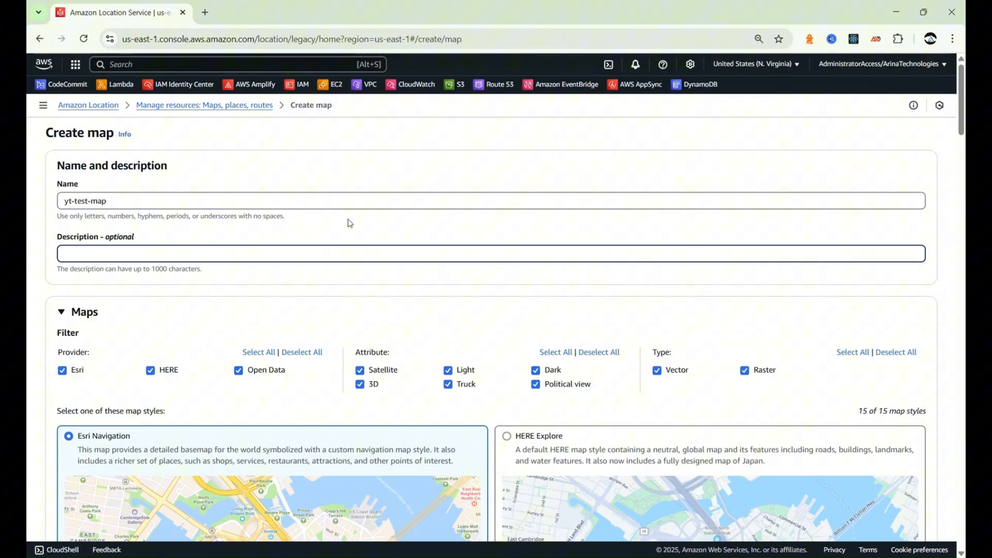
pyautogui.write('test mp')
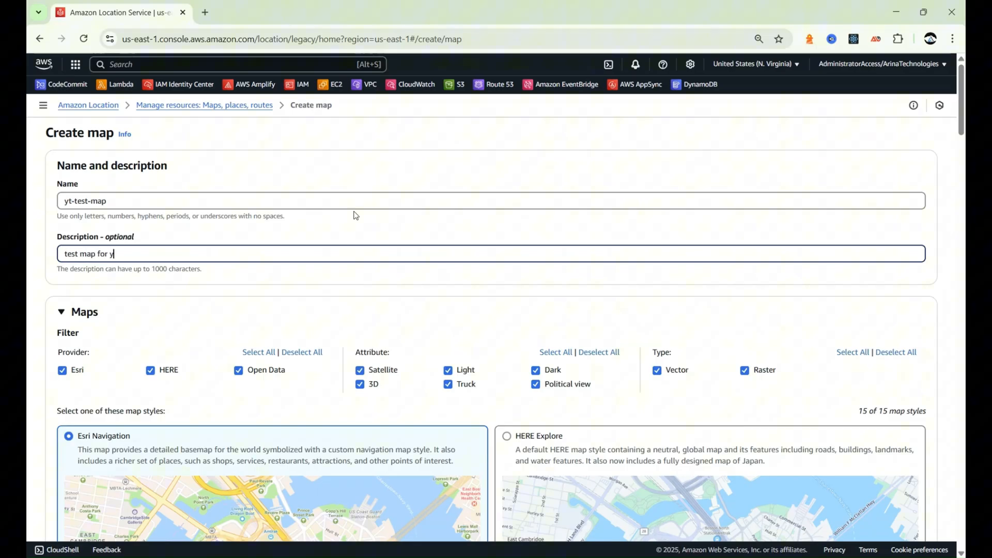
pyautogui.write('our youtube users')
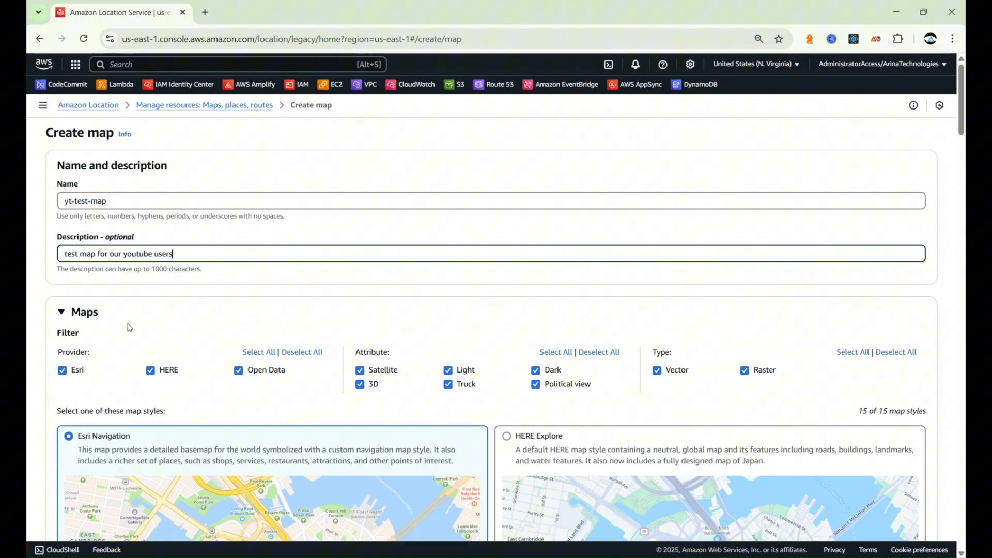
# Agree to the Amazon Location terms and create the yt-test-map map
pyautogui.scroll(-3)
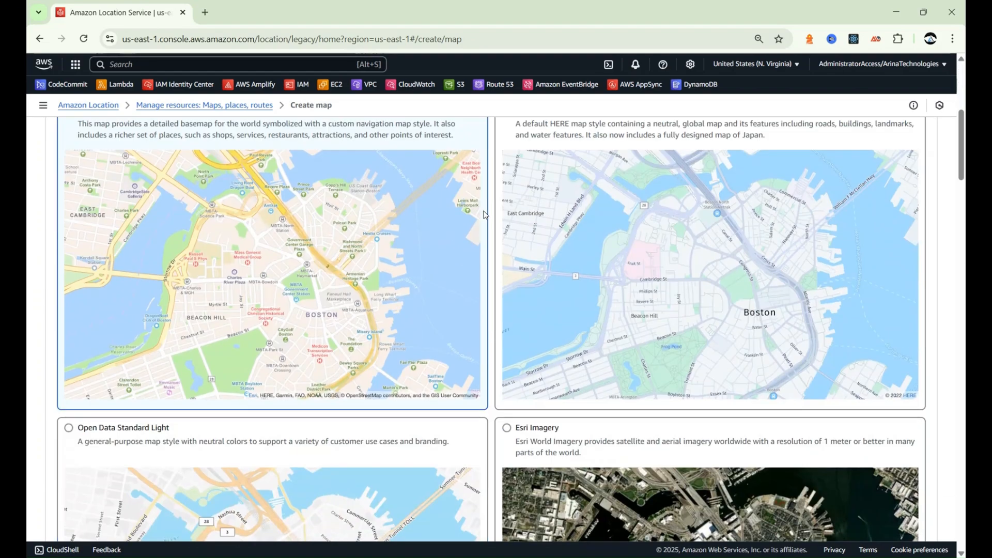
pyautogui.scroll(-3)
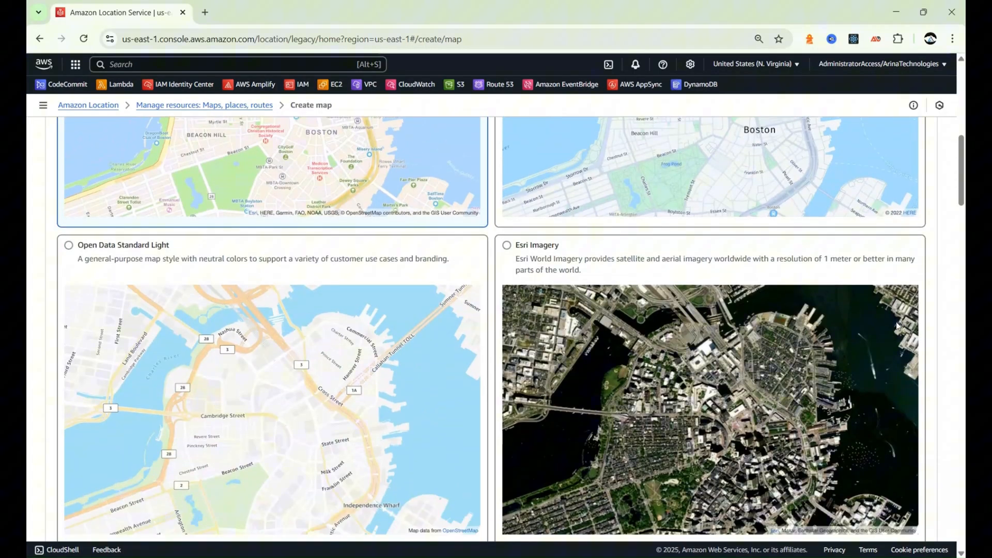
pyautogui.scroll(-3)
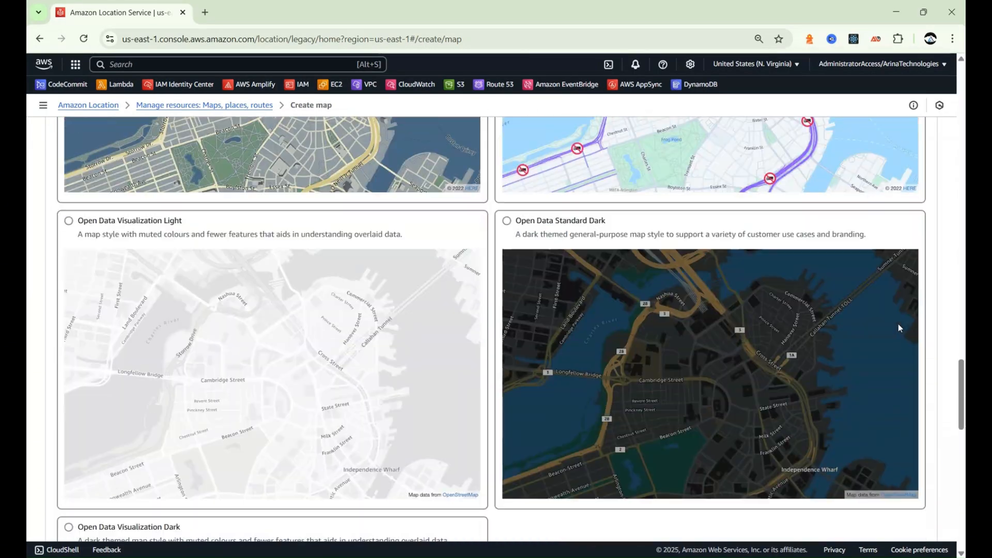
pyautogui.scroll(-3)
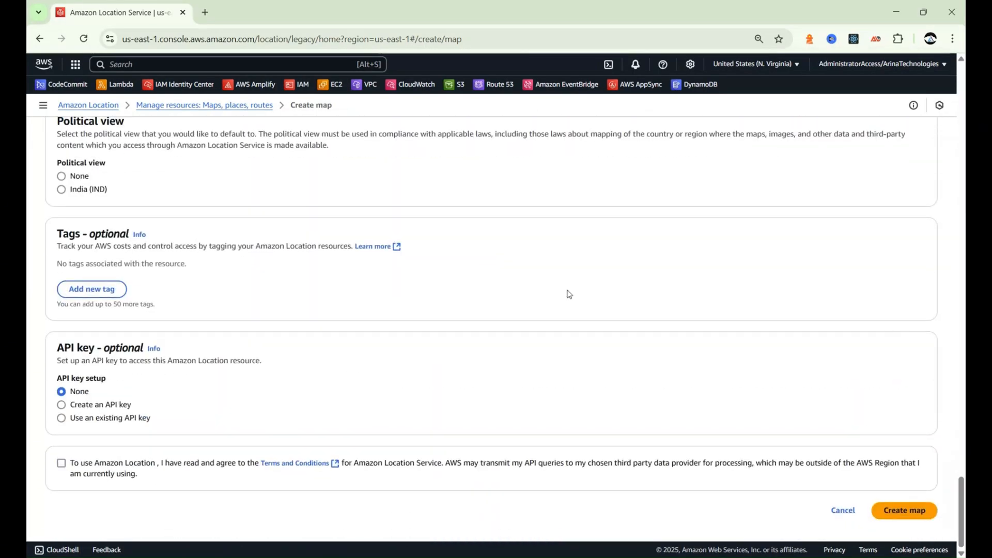
pyautogui.click(61, 463)
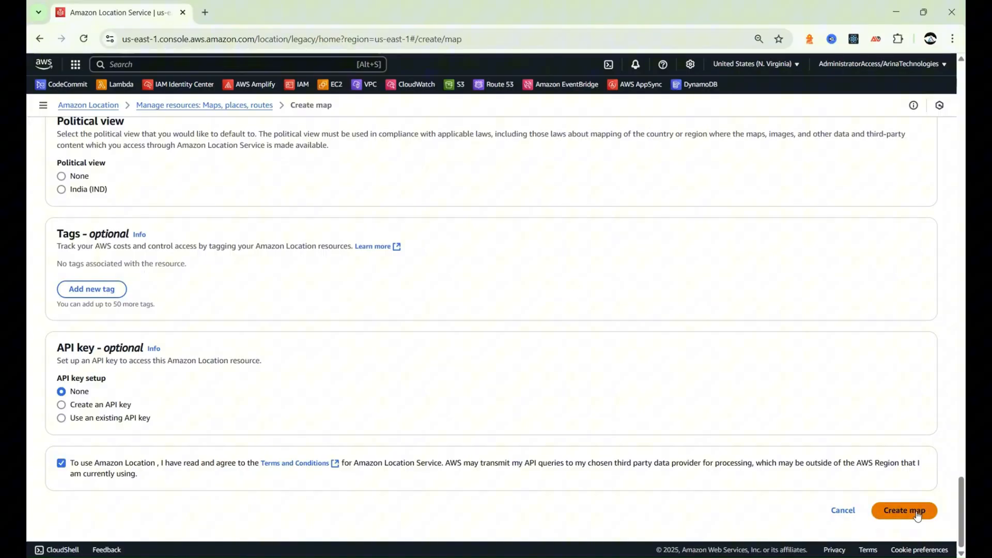
pyautogui.click(904, 510)
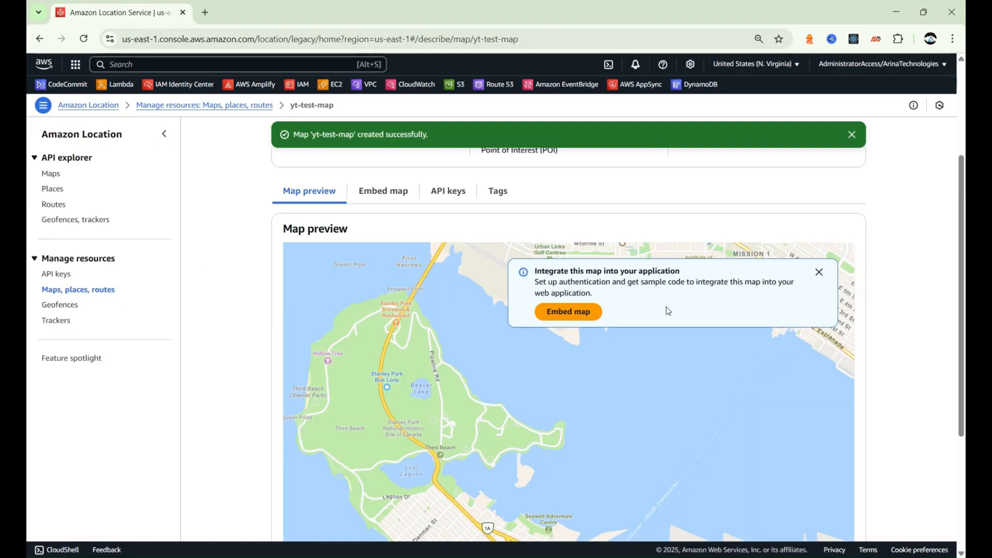
pyautogui.moveTo(656, 296)
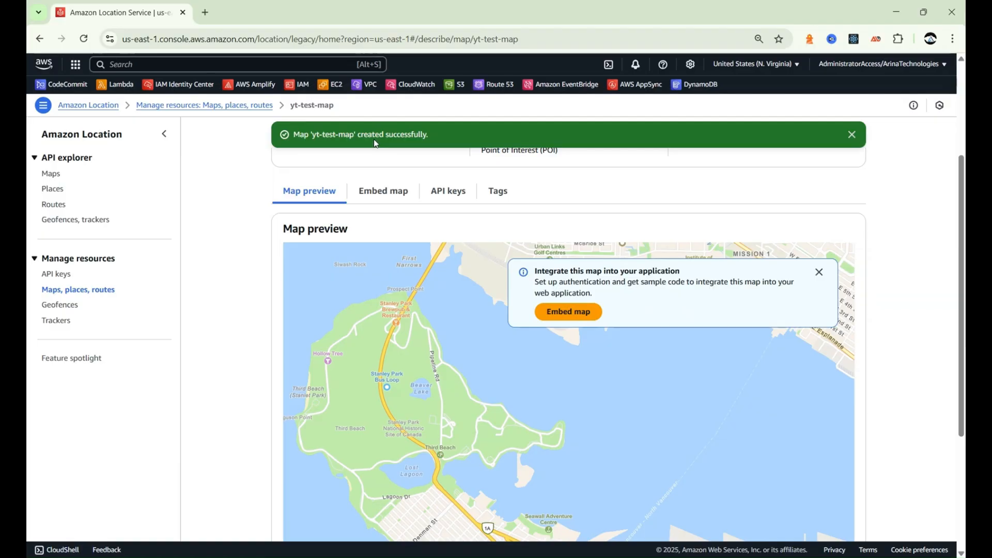
pyautogui.moveTo(705, 332)
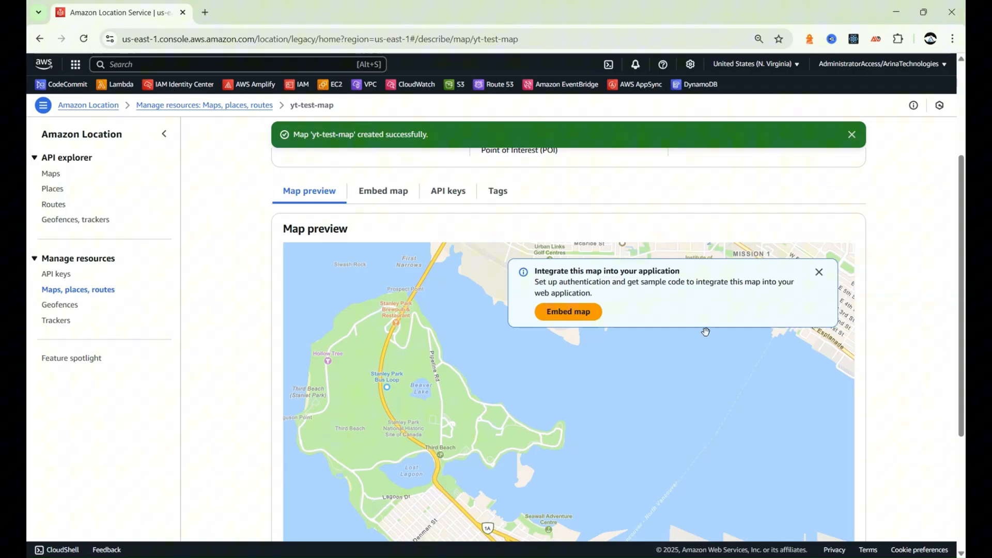
pyautogui.moveTo(703, 328)
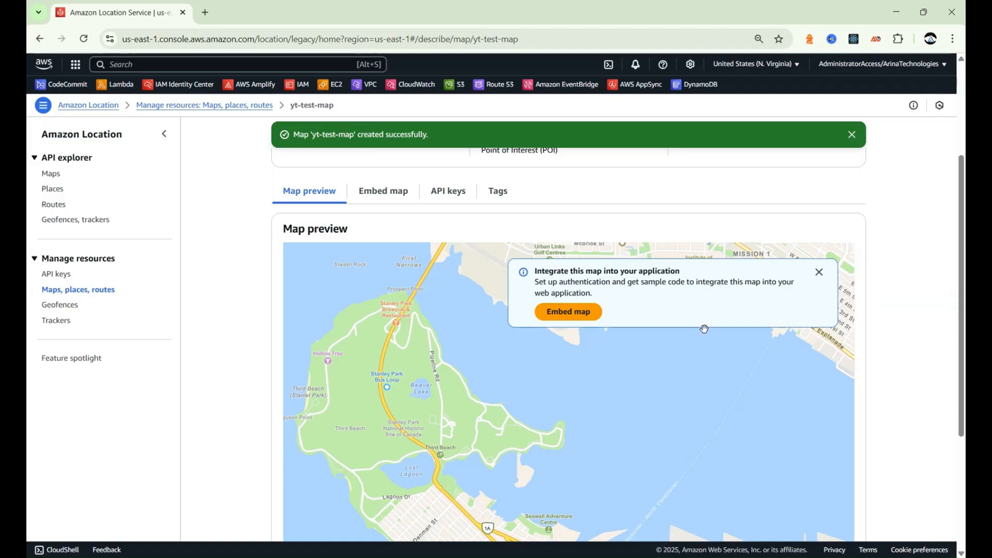
pyautogui.moveTo(750, 314)
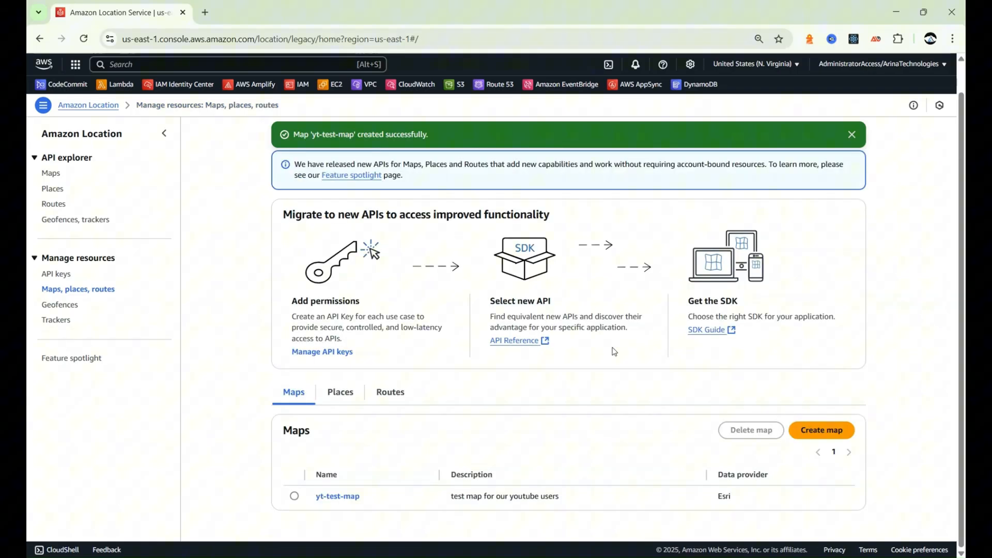
# Create a place index named yt-test-place-index after agreeing to the terms
pyautogui.click(340, 392)
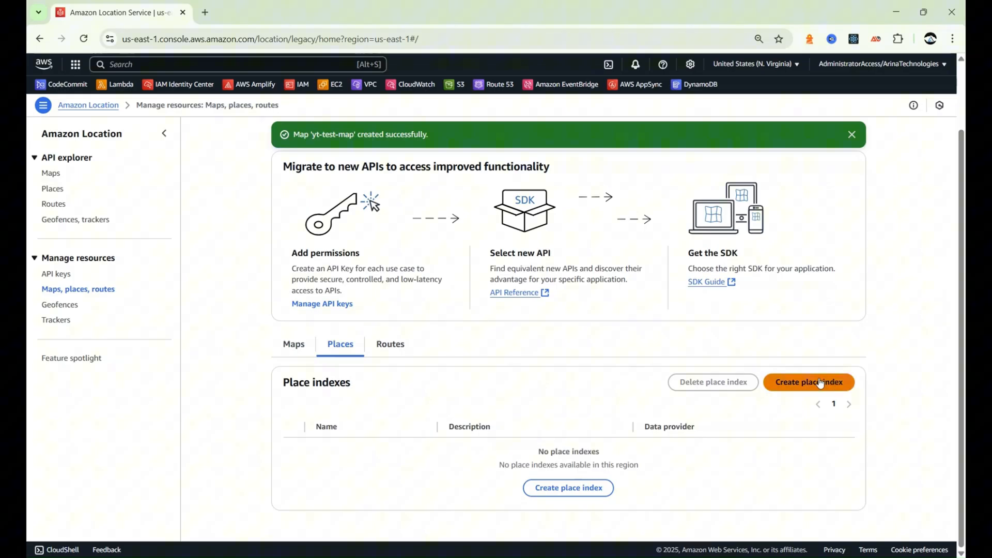
pyautogui.moveTo(788, 380)
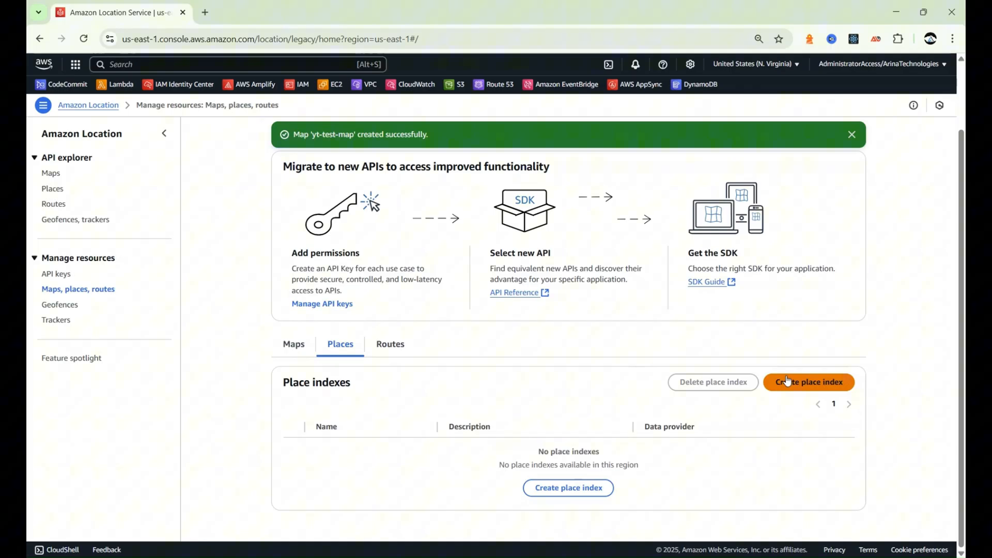
pyautogui.click(808, 382)
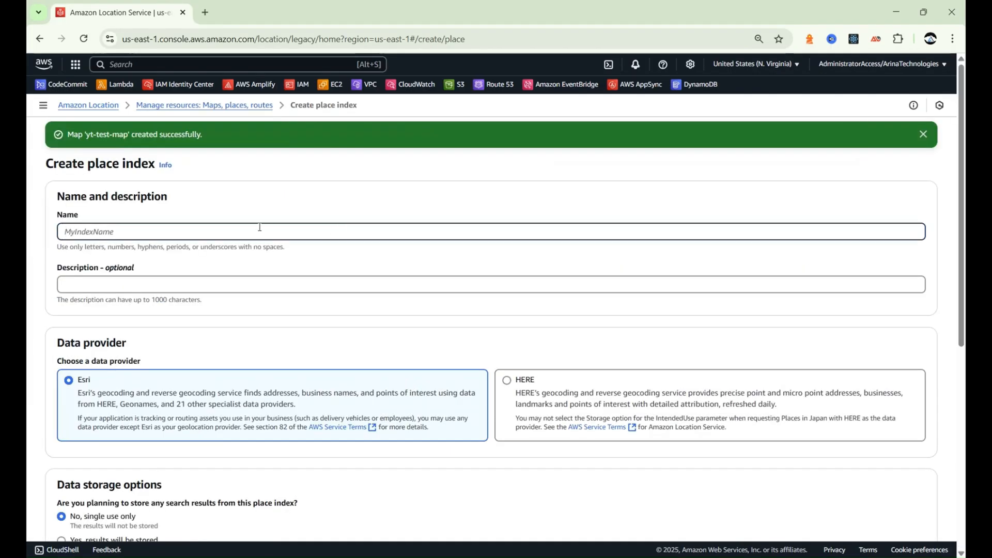
pyautogui.write('yt-test')
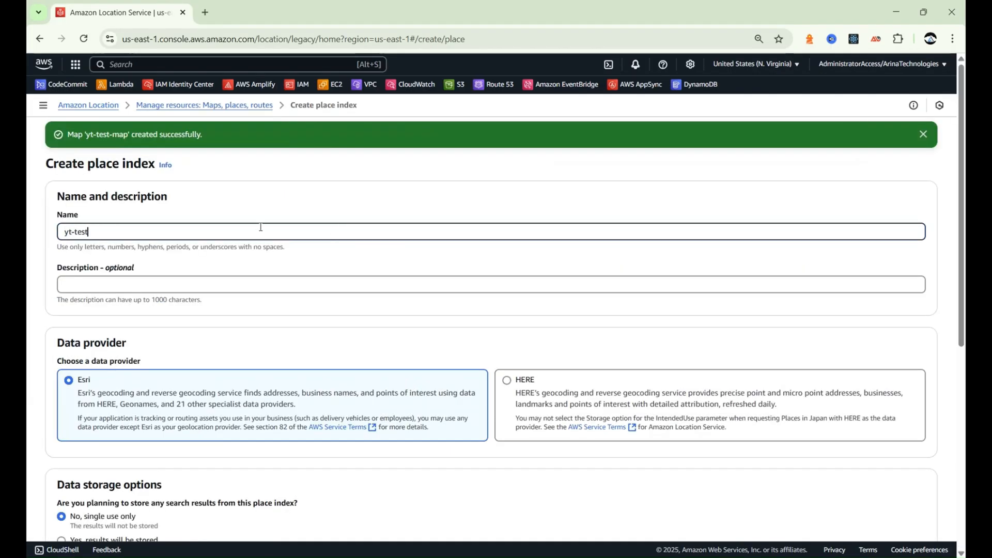
pyautogui.write('-place')
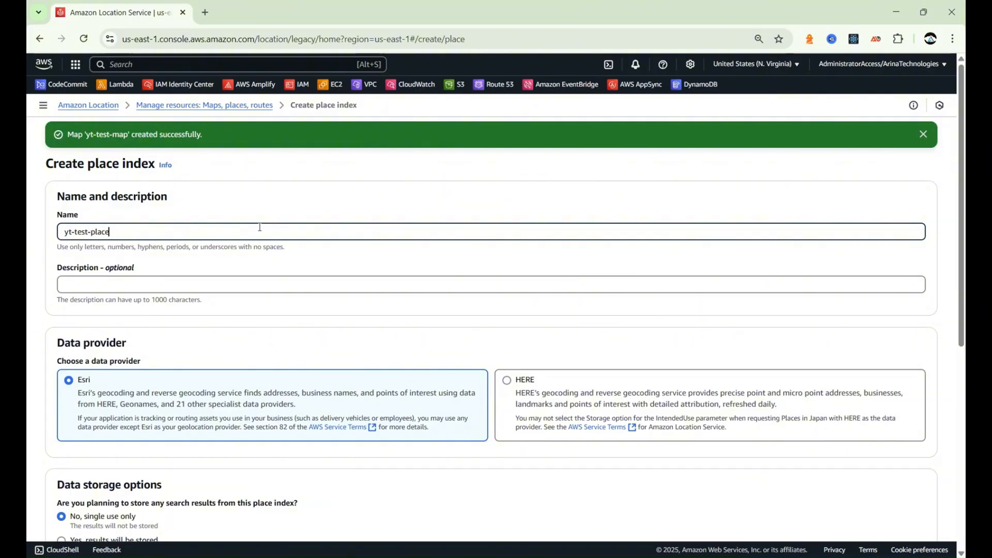
pyautogui.scroll(-3)
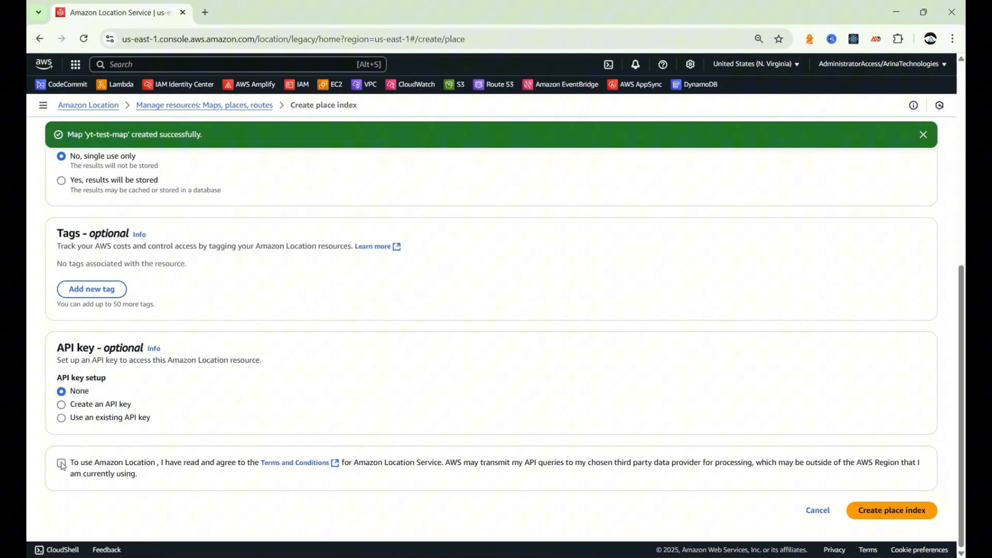
pyautogui.click(61, 463)
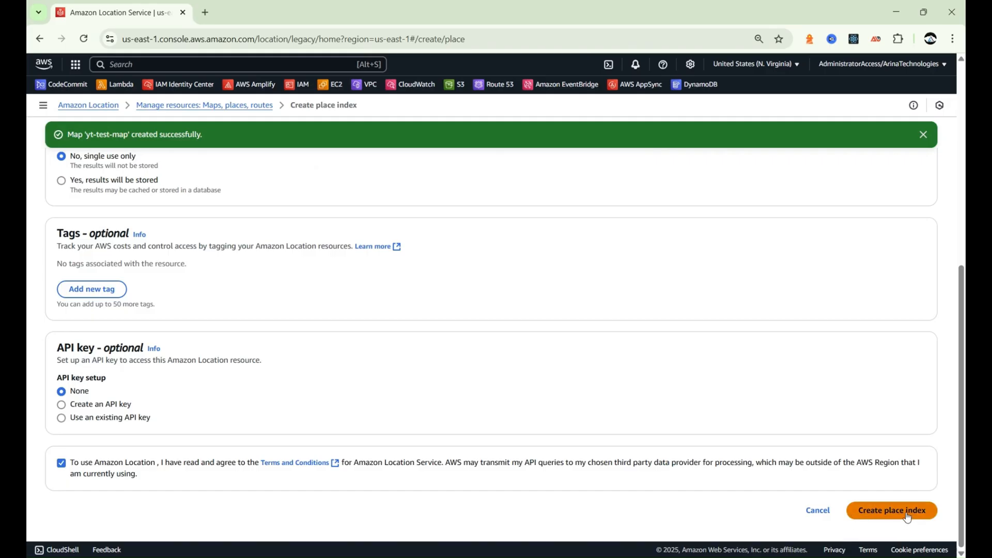
pyautogui.click(891, 509)
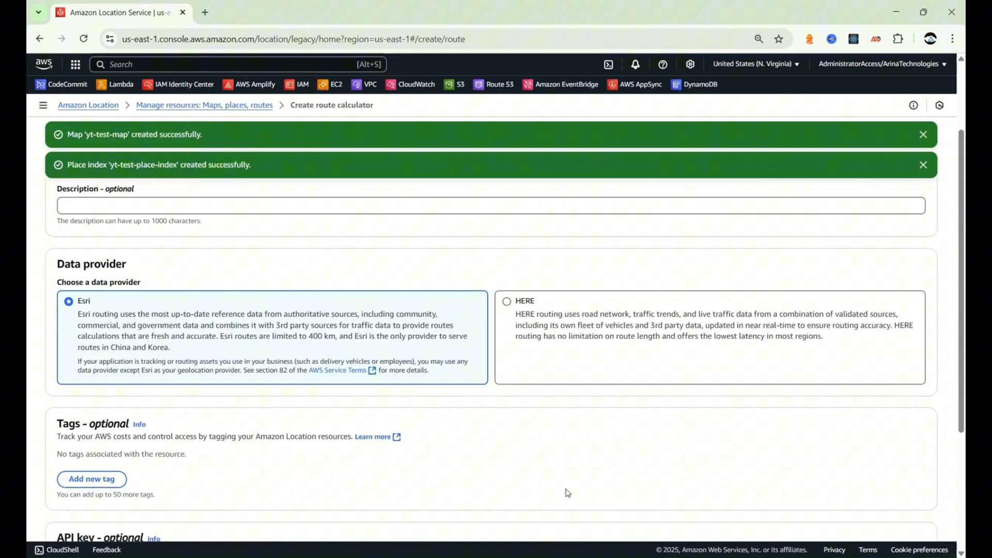
# Agree to the terms and create the route calculator yt-test-route-index
pyautogui.scroll(-3)
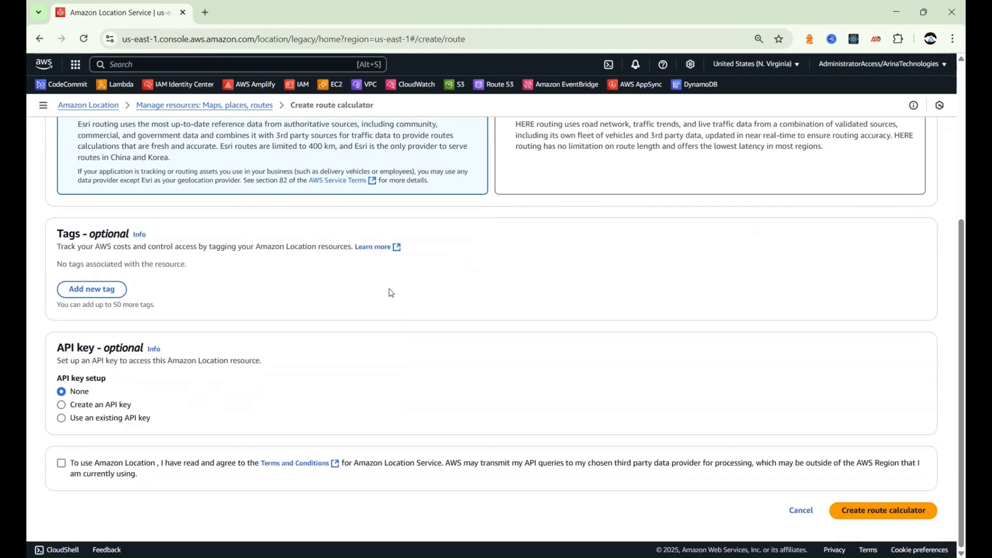
pyautogui.click(61, 463)
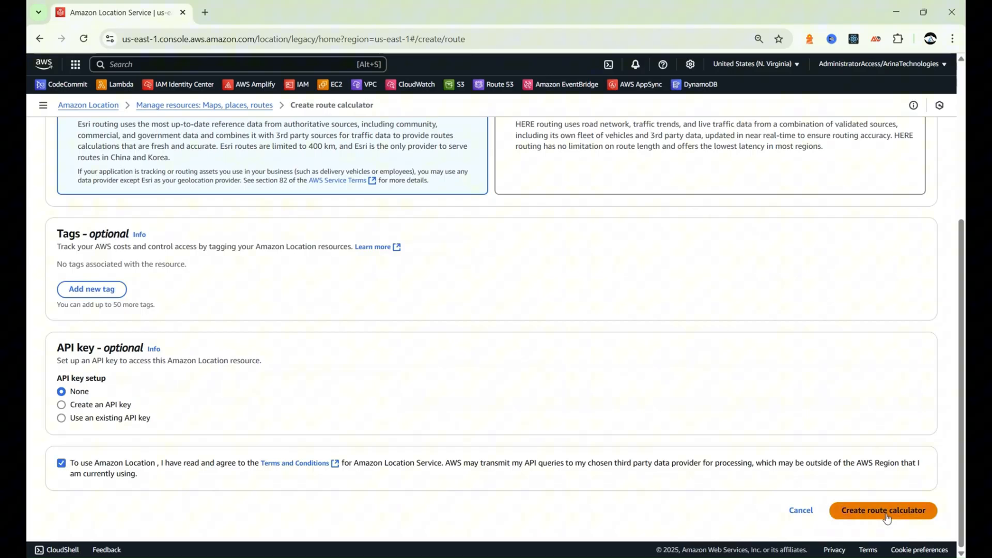
pyautogui.click(882, 510)
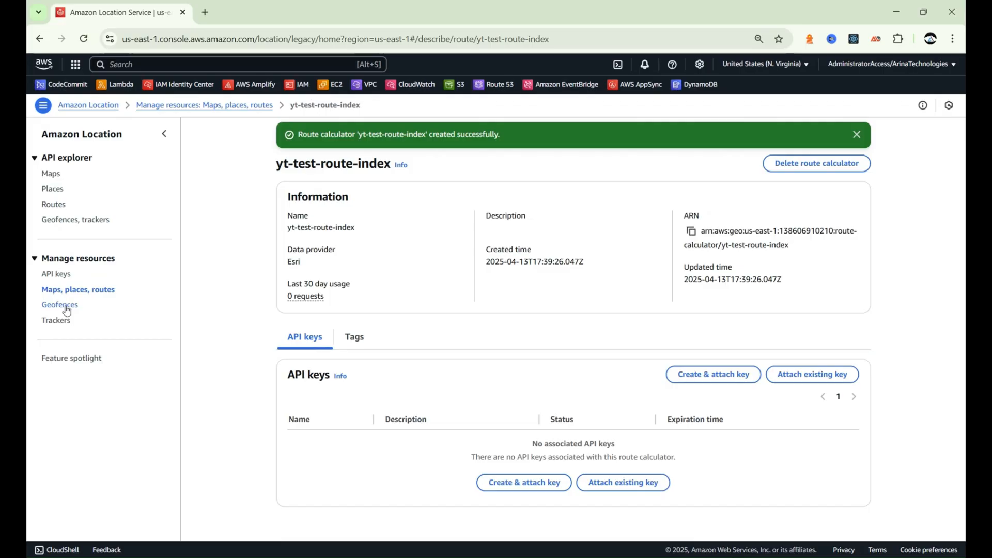
# Create a geofence collection named yt-test-geofence-index from the Geofences page
pyautogui.click(60, 304)
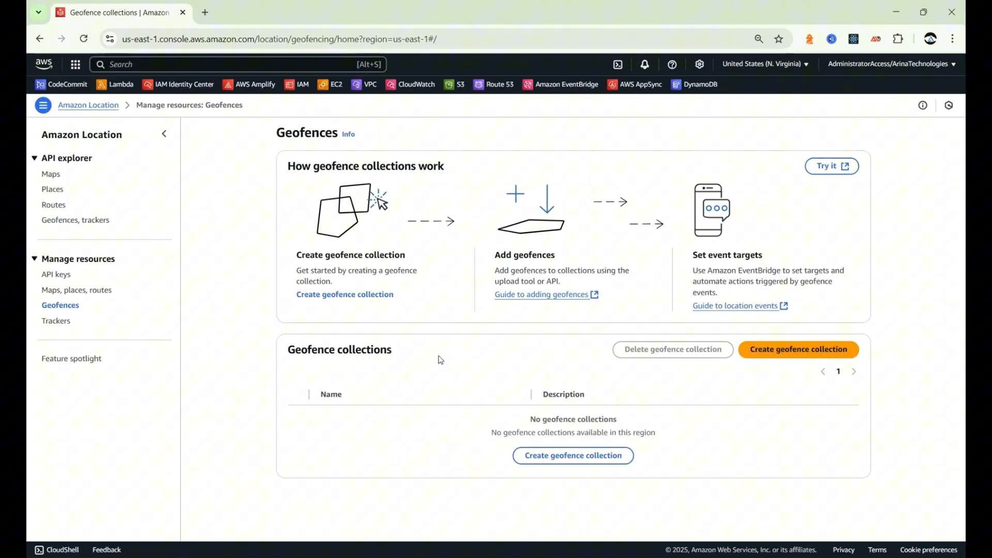
pyautogui.click(798, 349)
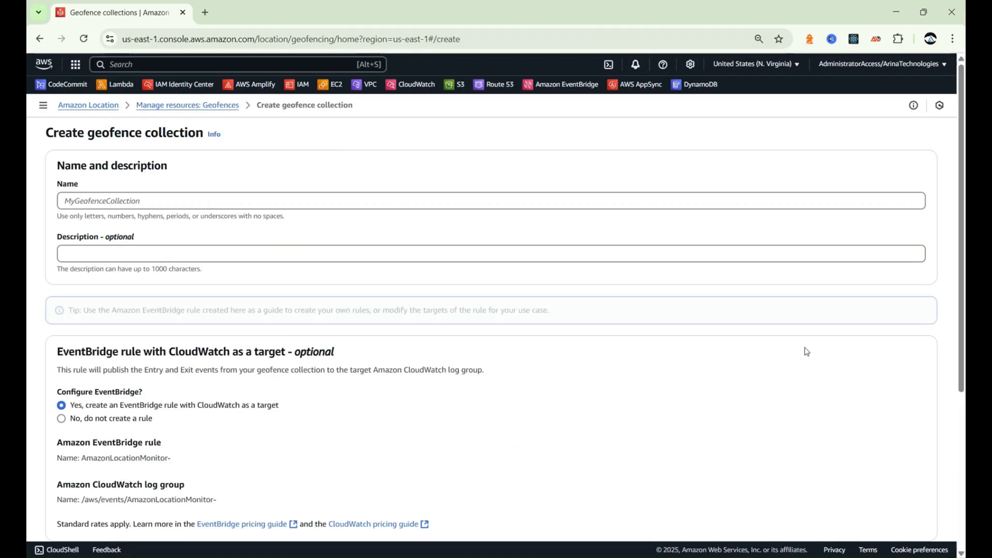
pyautogui.write('yt-test-place-index')
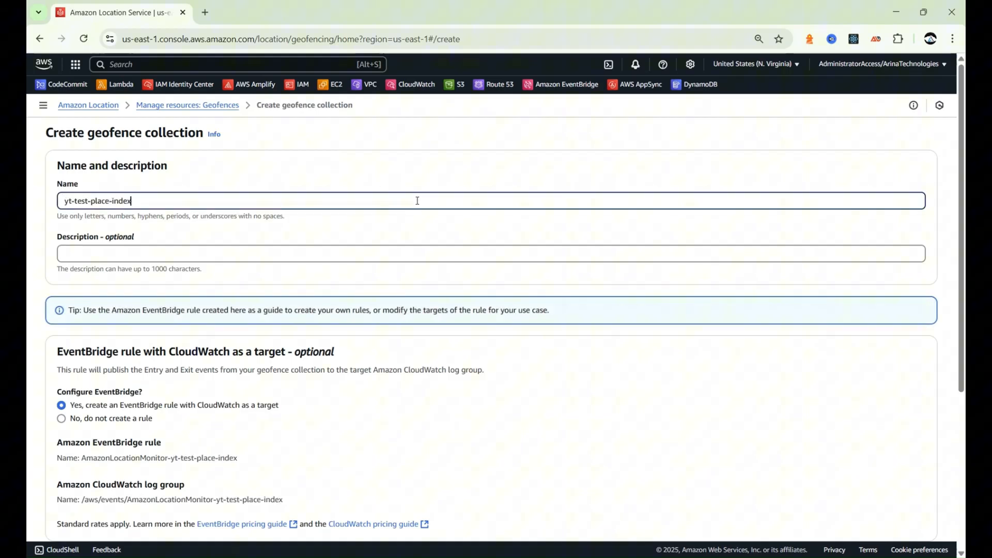
pyautogui.doubleClick(98, 201)
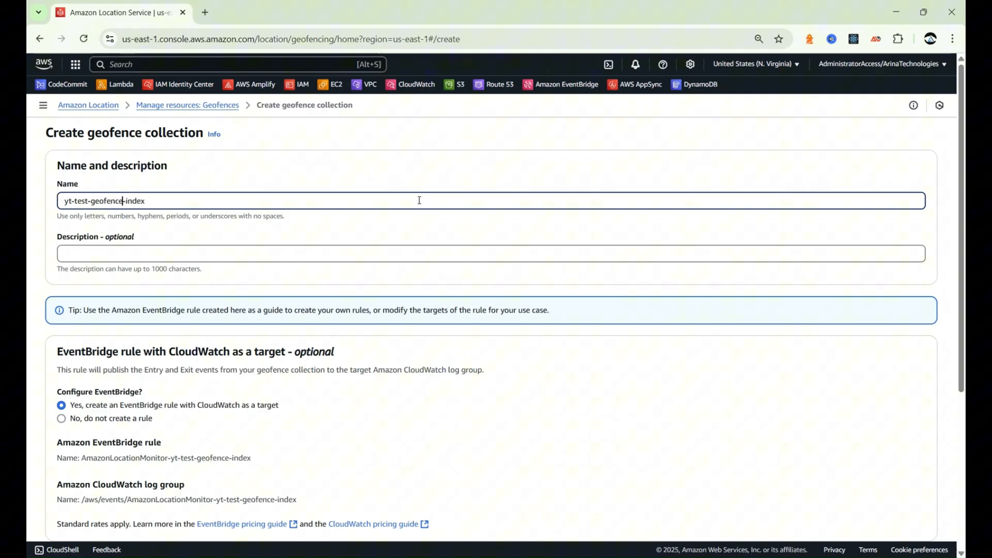
pyautogui.moveTo(398, 206)
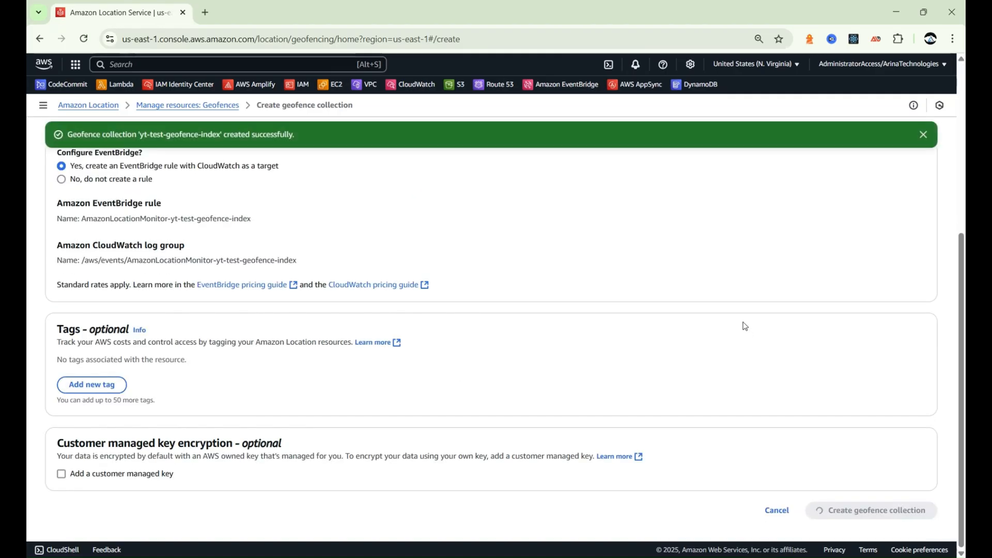
pyautogui.click(870, 510)
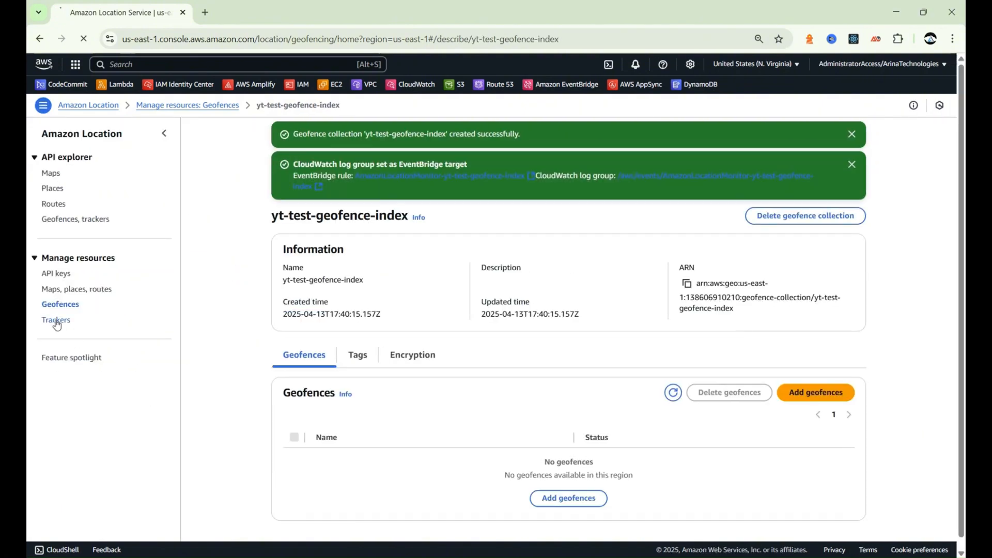
# Create the tracker yt-test-tracker-index and dismiss the success notice
pyautogui.click(54, 320)
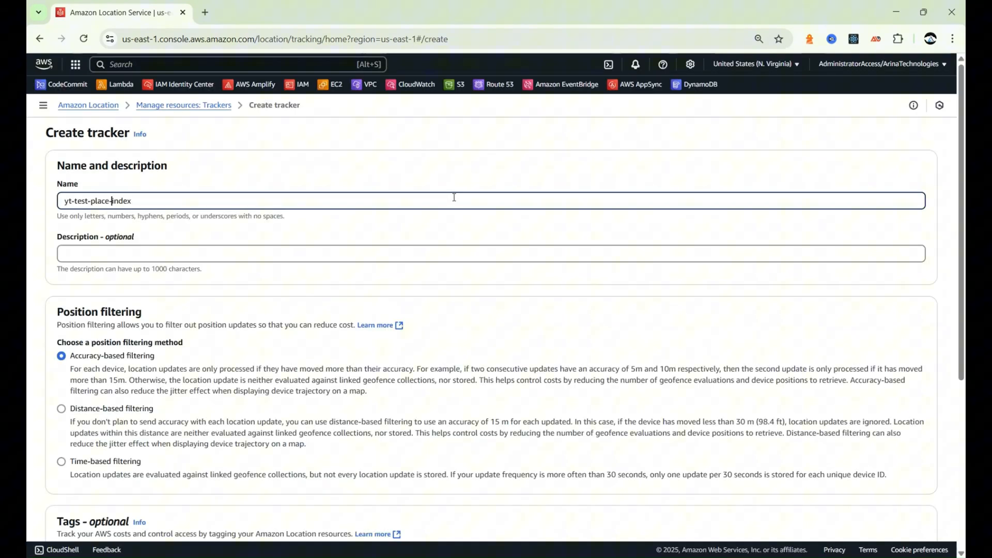
pyautogui.scroll(-3)
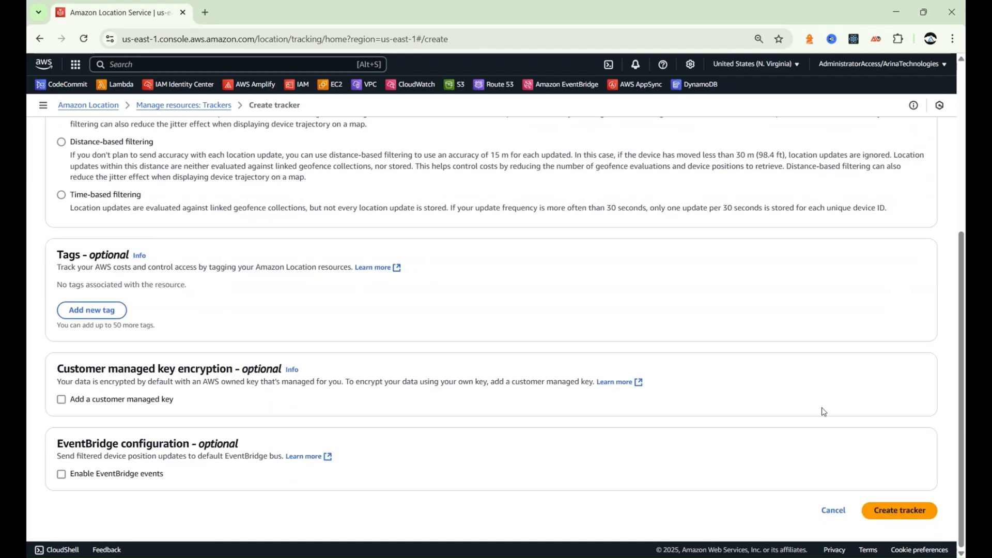
pyautogui.click(898, 511)
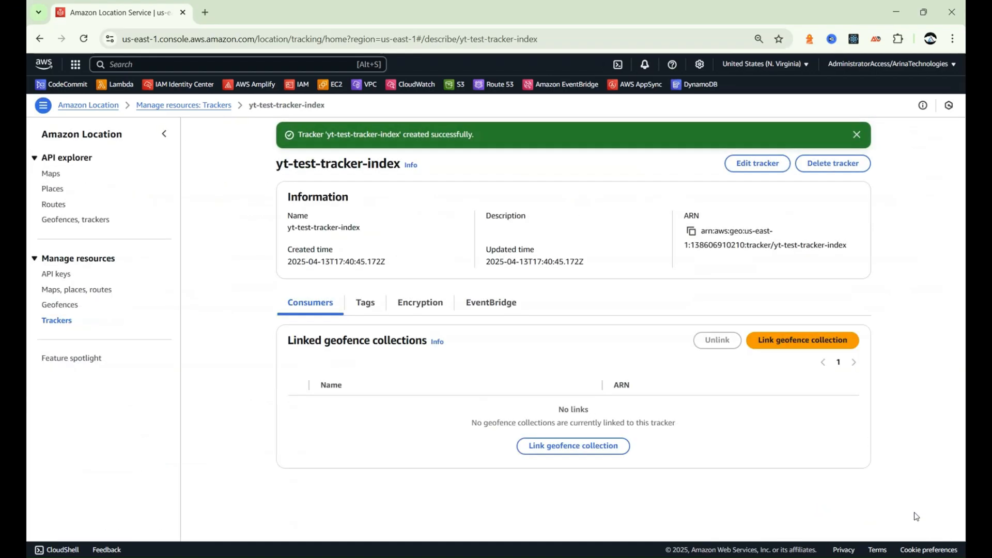
pyautogui.click(857, 134)
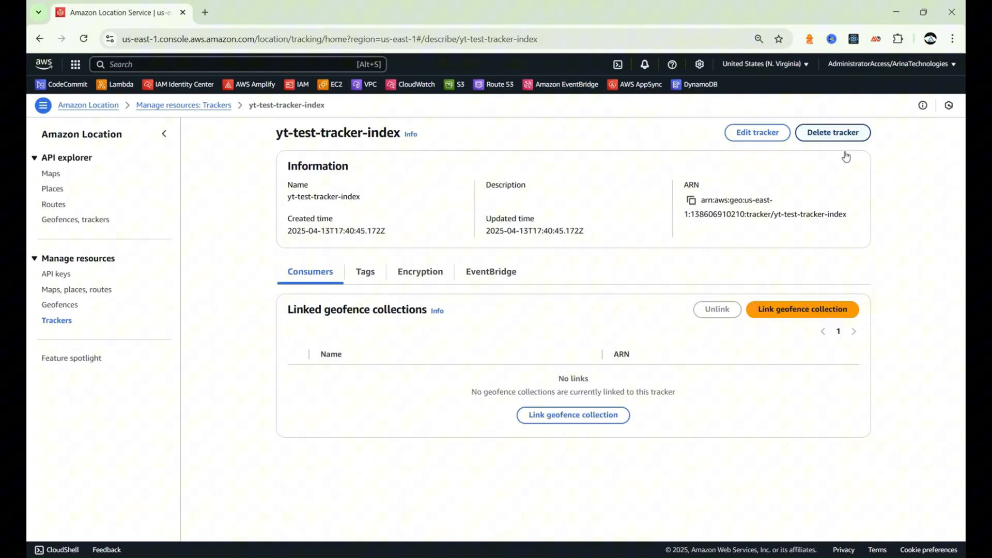
pyautogui.moveTo(802, 239)
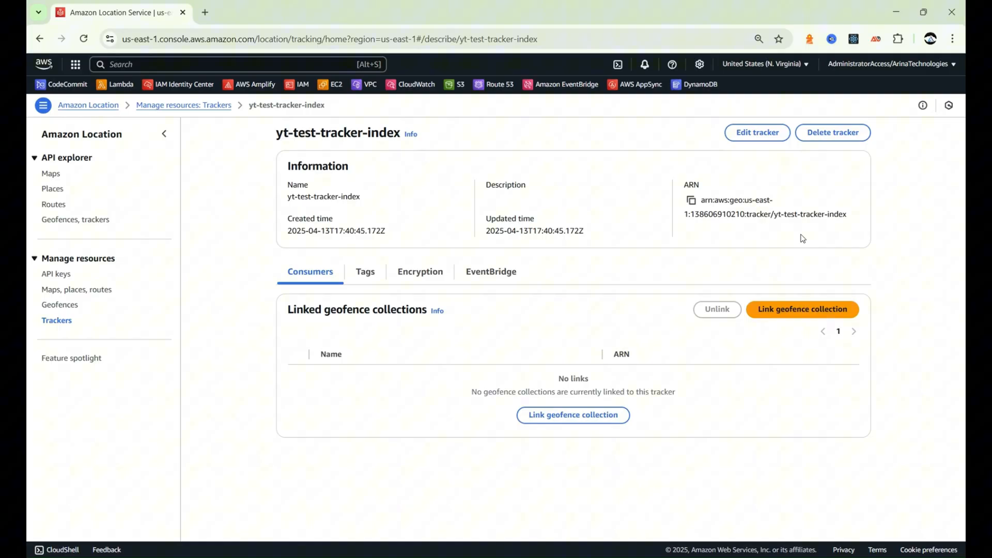
pyautogui.moveTo(585, 101)
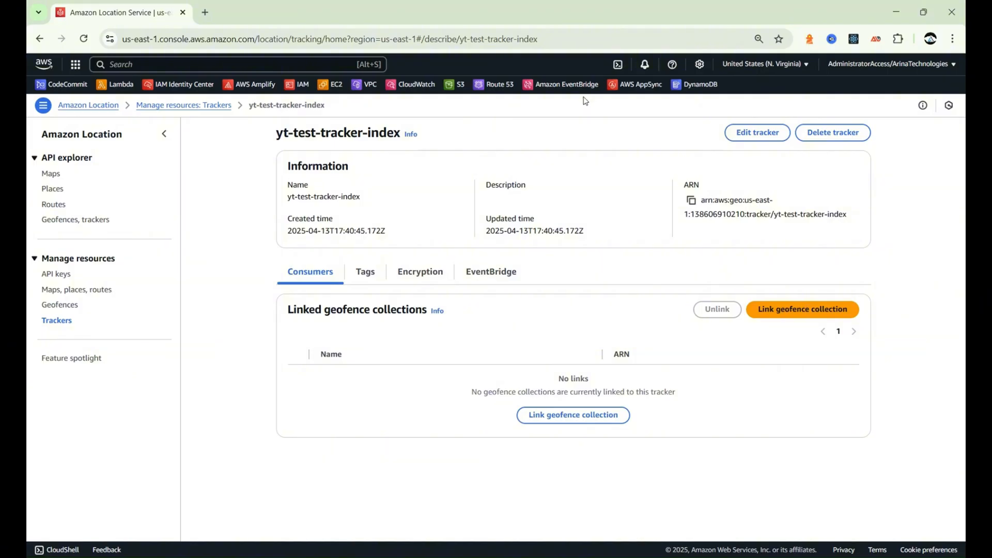
# Start linking a geofence collection to yt-test-tracker-index and list the existing collections
pyautogui.click(802, 309)
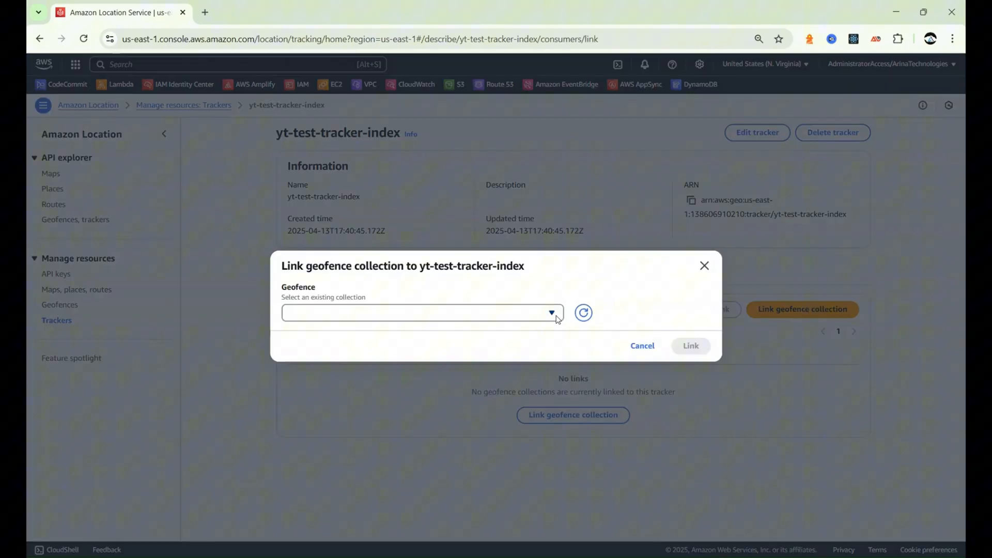
pyautogui.click(690, 346)
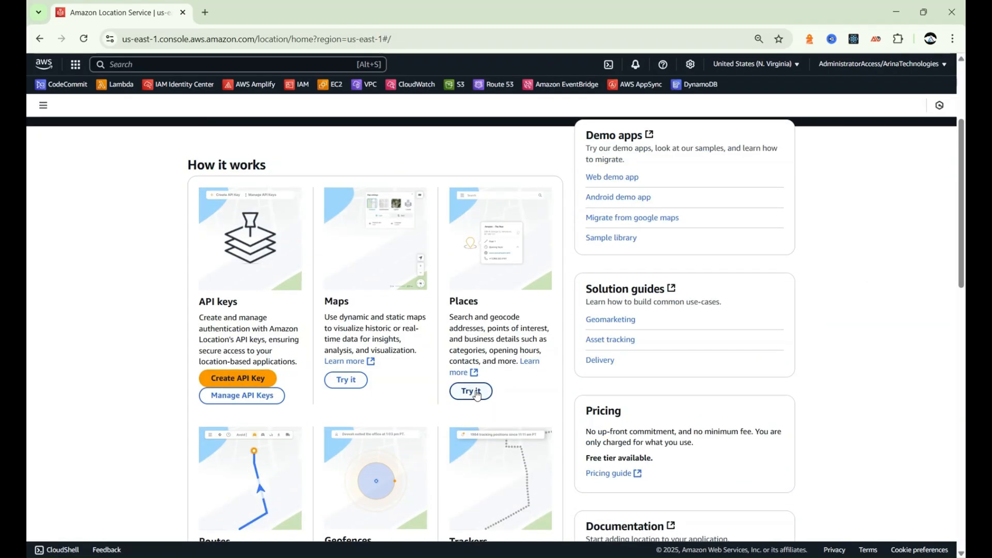
pyautogui.click(471, 390)
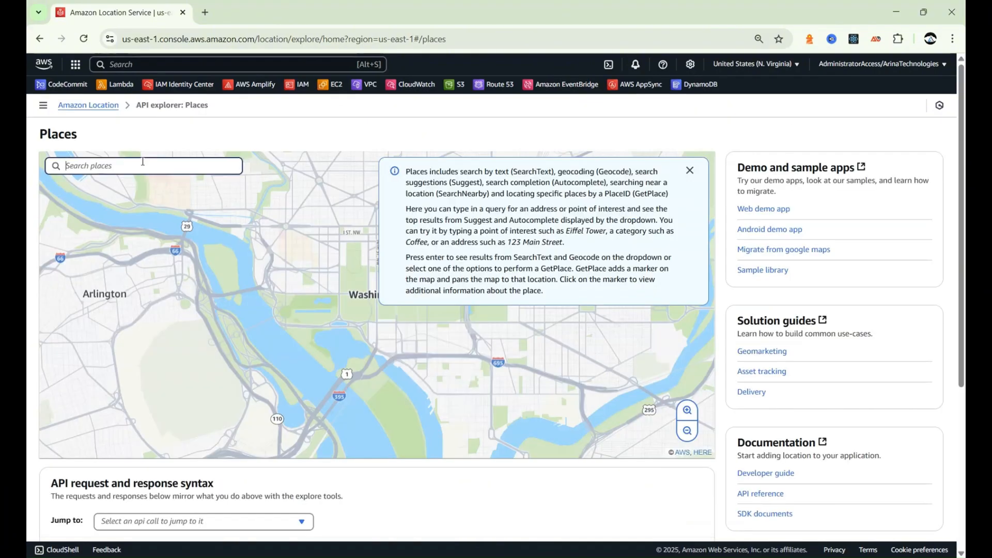
pyautogui.write('262 grove ave, edison')
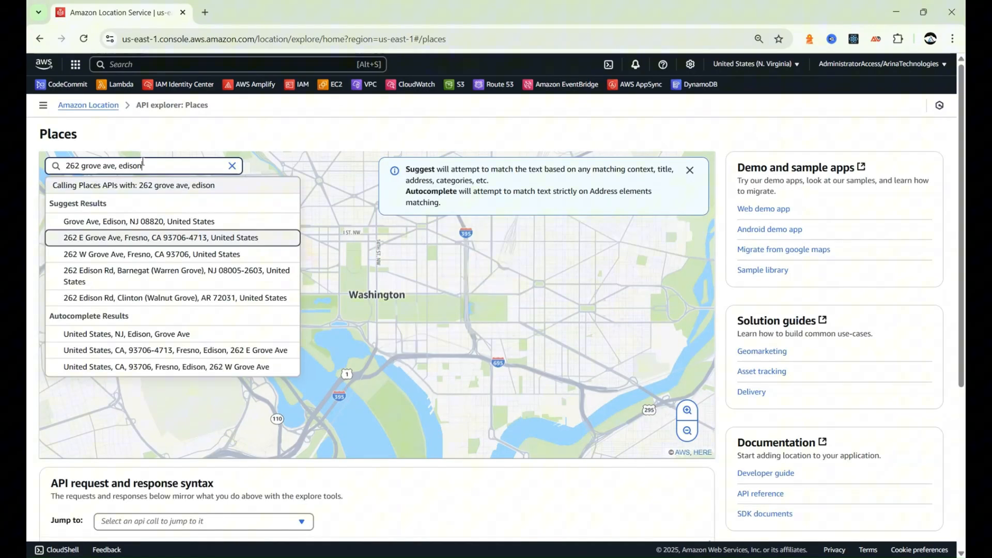
pyautogui.click(161, 237)
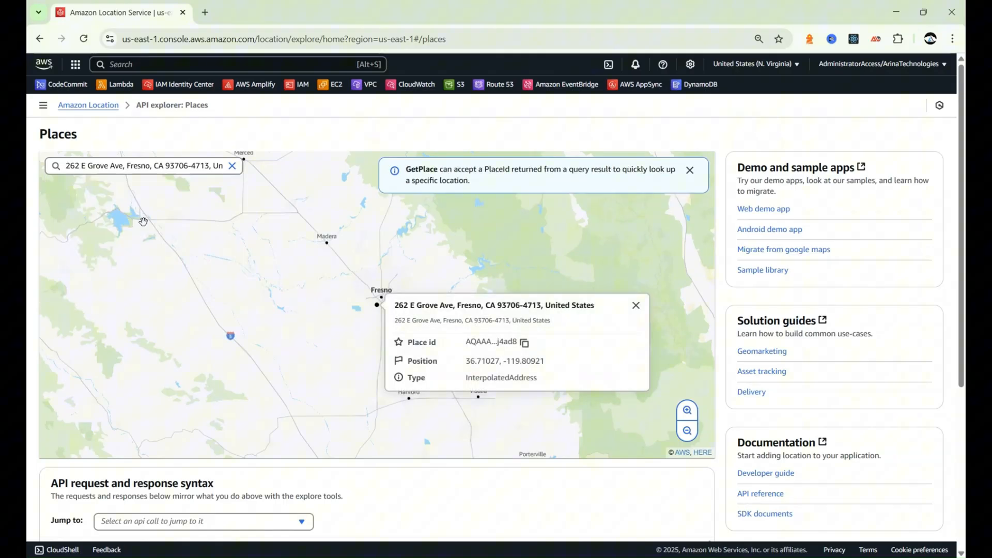
pyautogui.moveTo(388, 329)
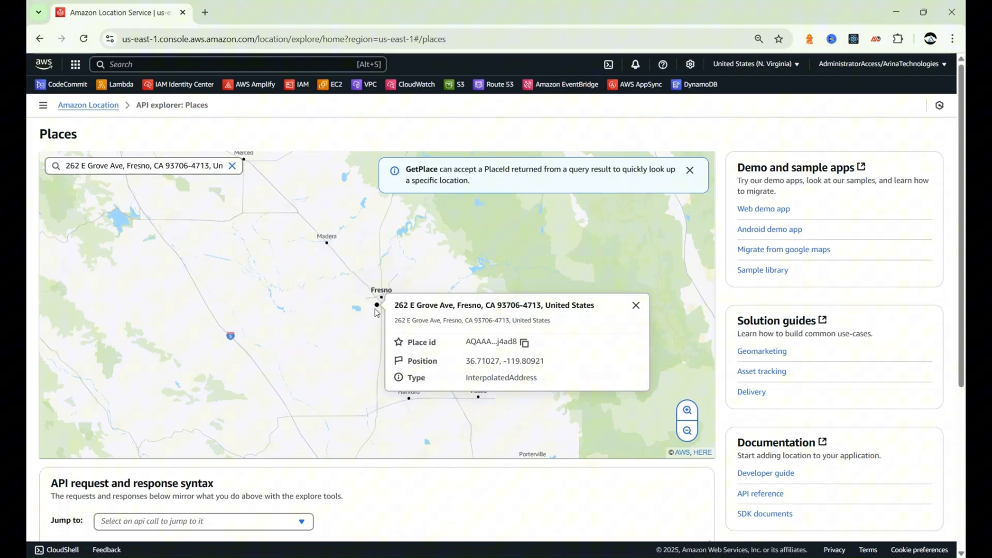
pyautogui.moveTo(678, 206)
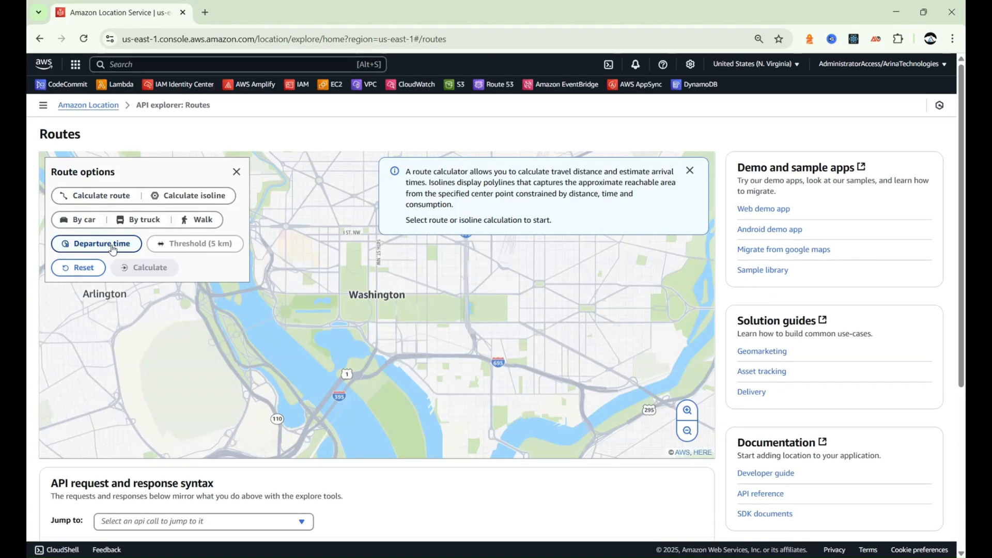
# Switch the Routes explorer to isoline calculation, then back to calculating a route
pyautogui.click(101, 196)
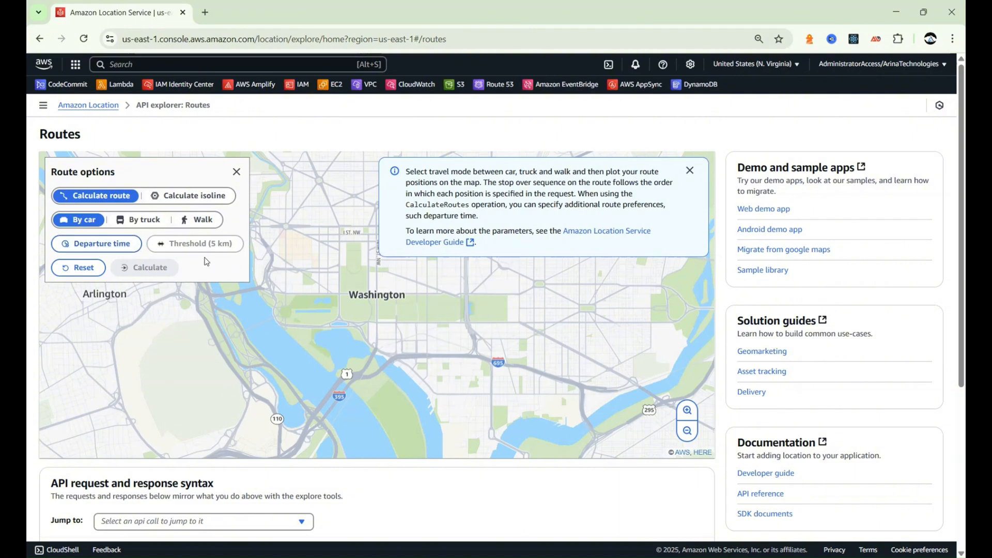
pyautogui.click(195, 195)
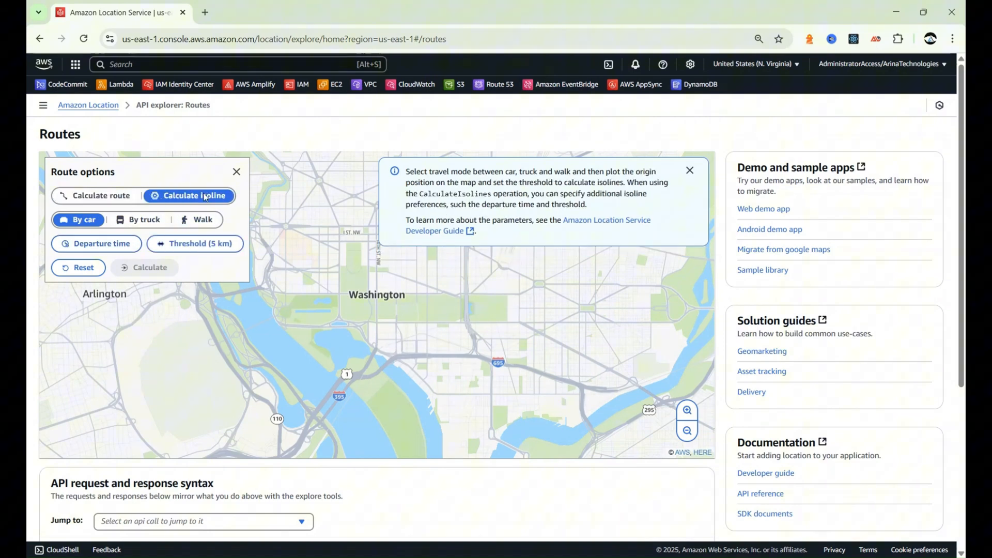
pyautogui.click(100, 196)
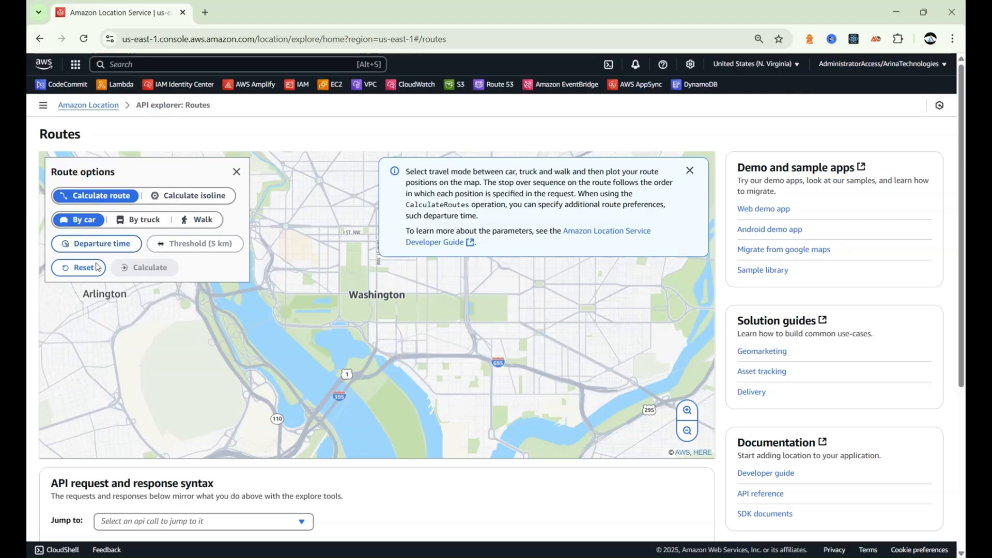
pyautogui.scroll(-3)
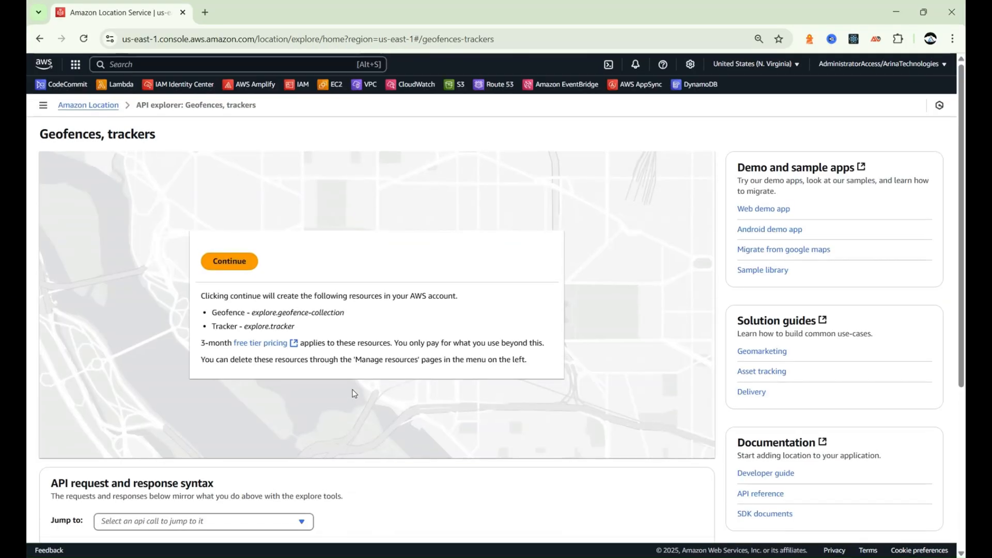
# Create the explore geofence collection and tracker, then start drawing a polygon geofence
pyautogui.click(229, 261)
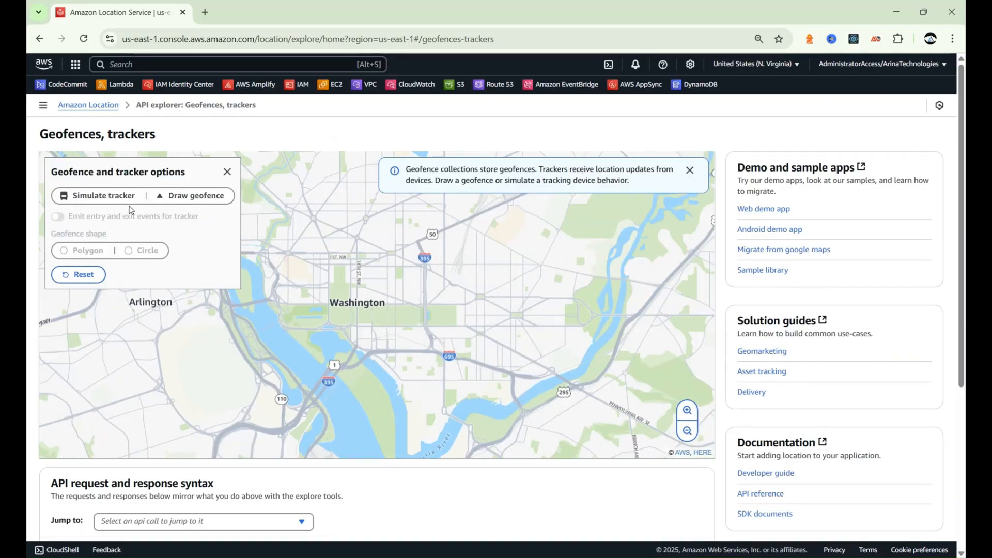
pyautogui.click(196, 195)
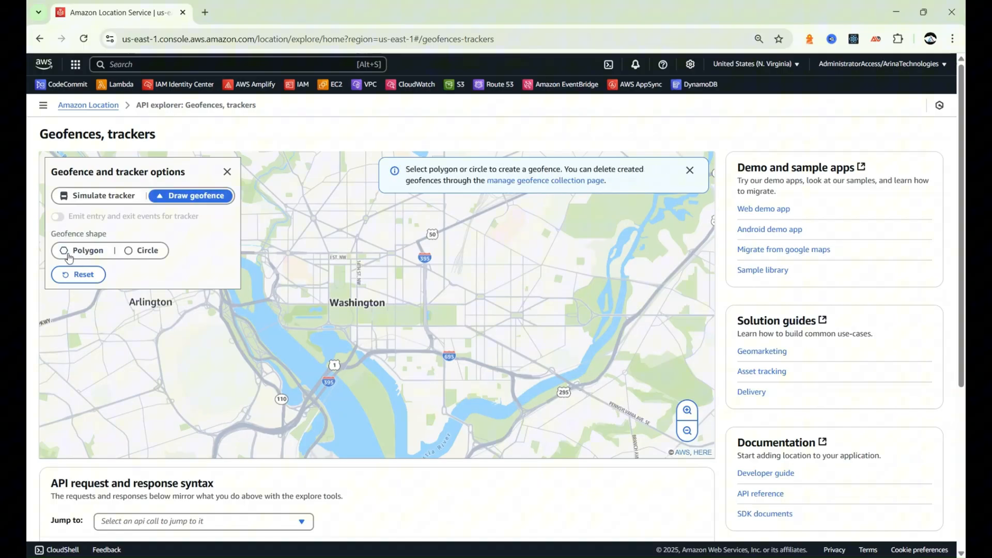
pyautogui.click(63, 250)
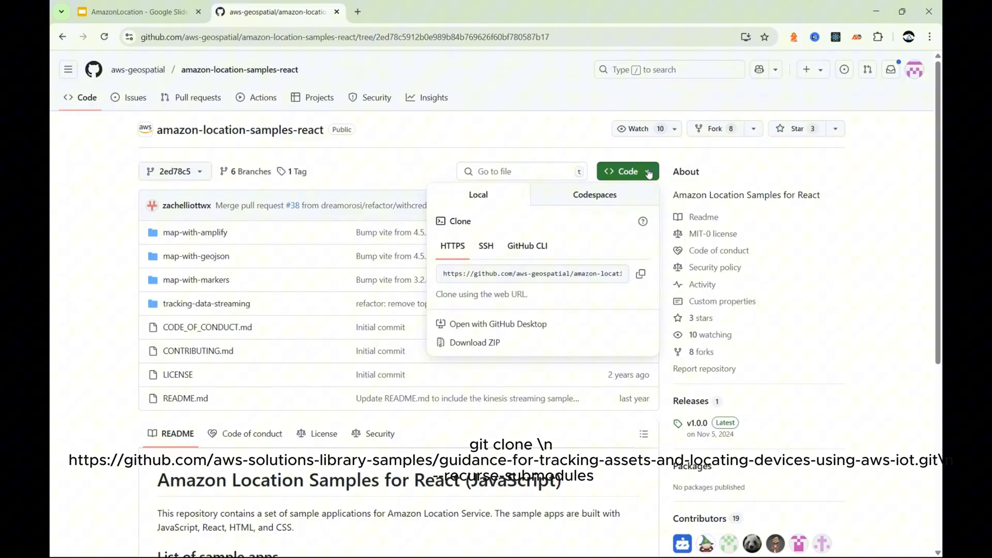
pyautogui.moveTo(641, 274)
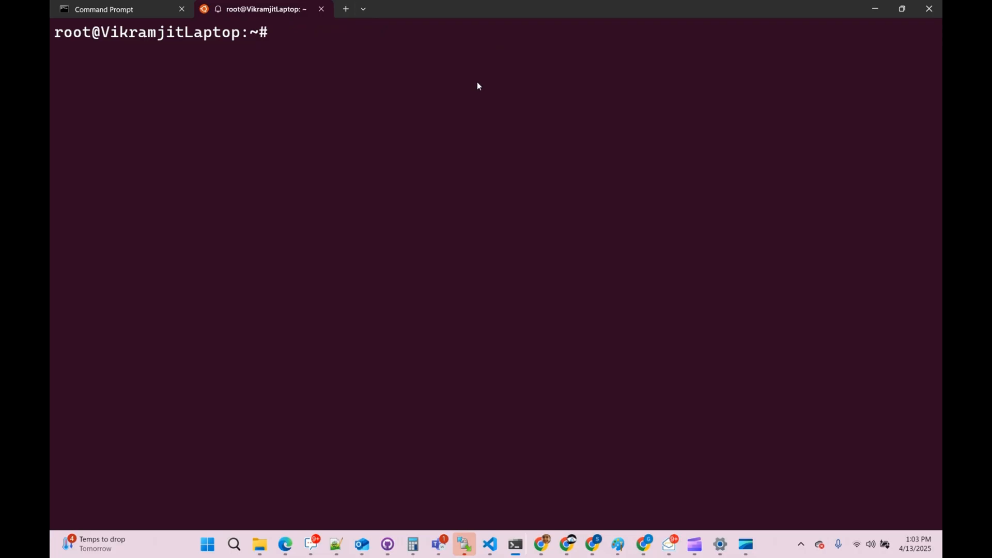
# Change into the guidance project folder and run npm install for its dependencies
pyautogui.write('cd /mnt/c/Documents/GitHub/guidance-for-tracking-assets-and-locating-d')
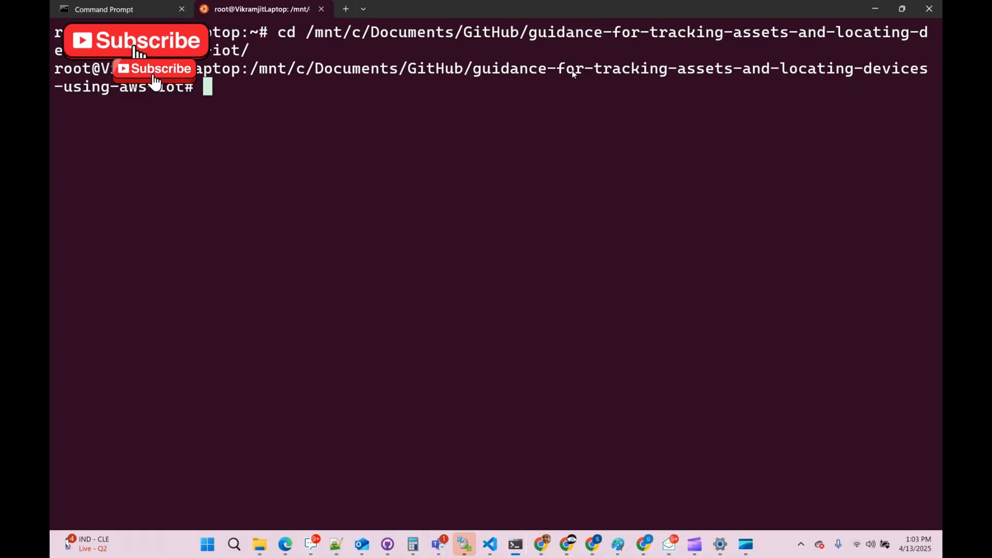
pyautogui.write('npm i')
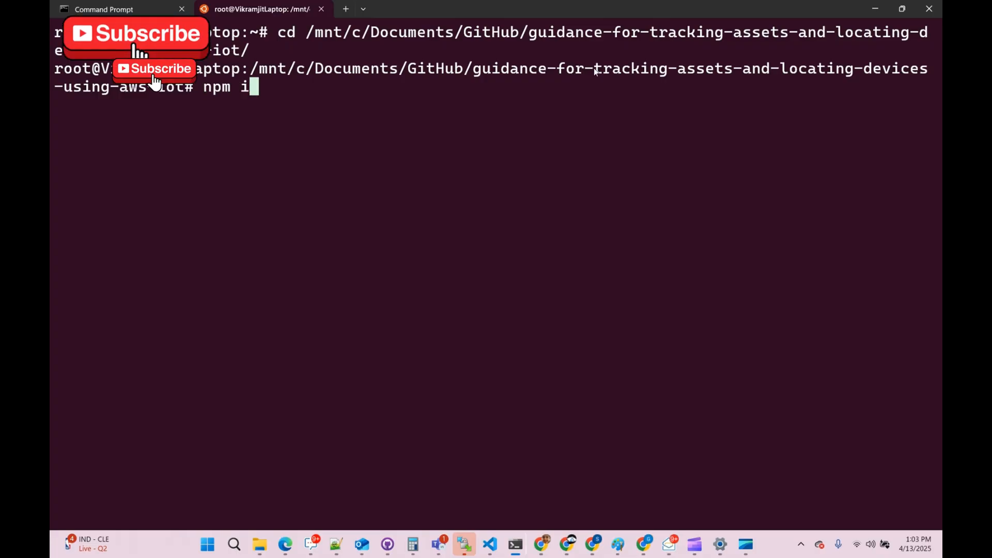
pyautogui.write('nstal')
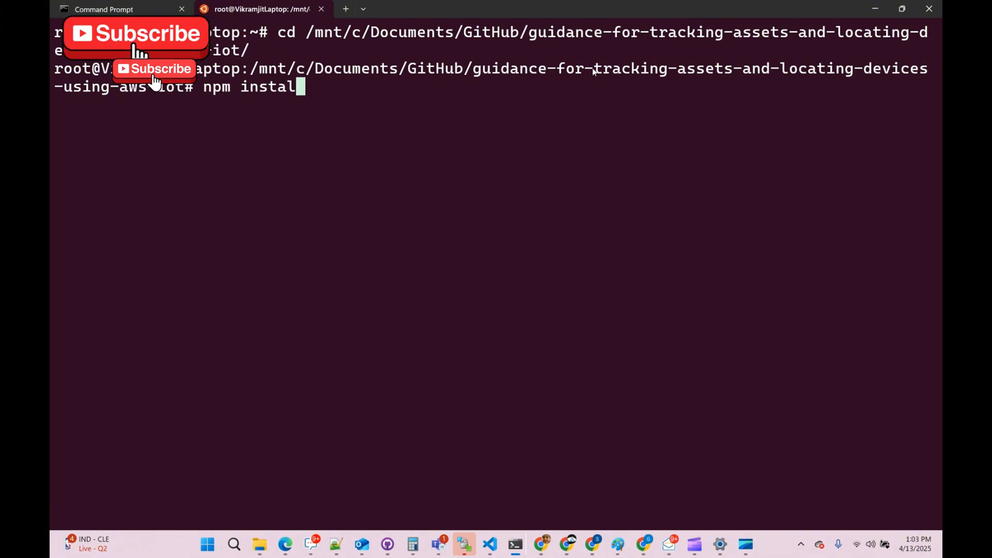
pyautogui.write('l')
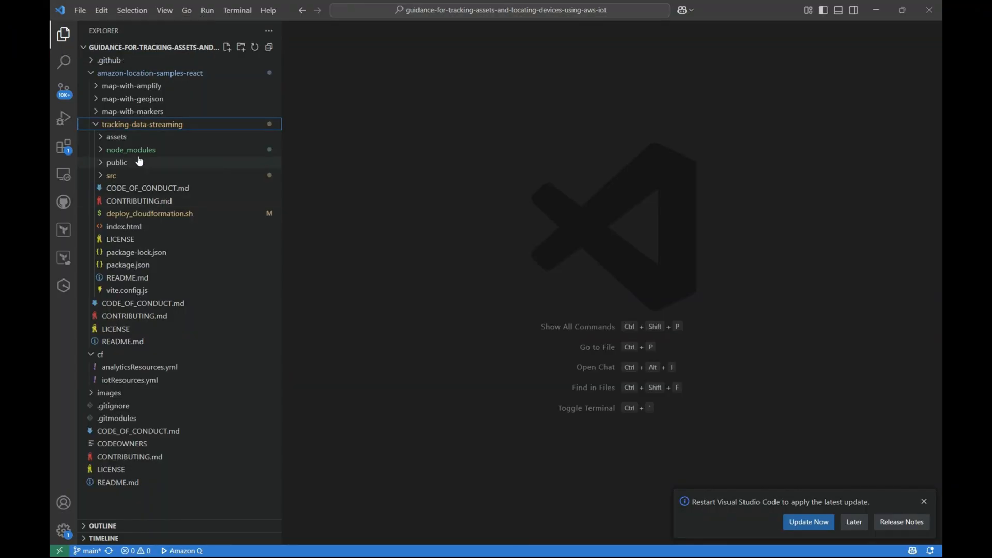
pyautogui.moveTo(149, 213)
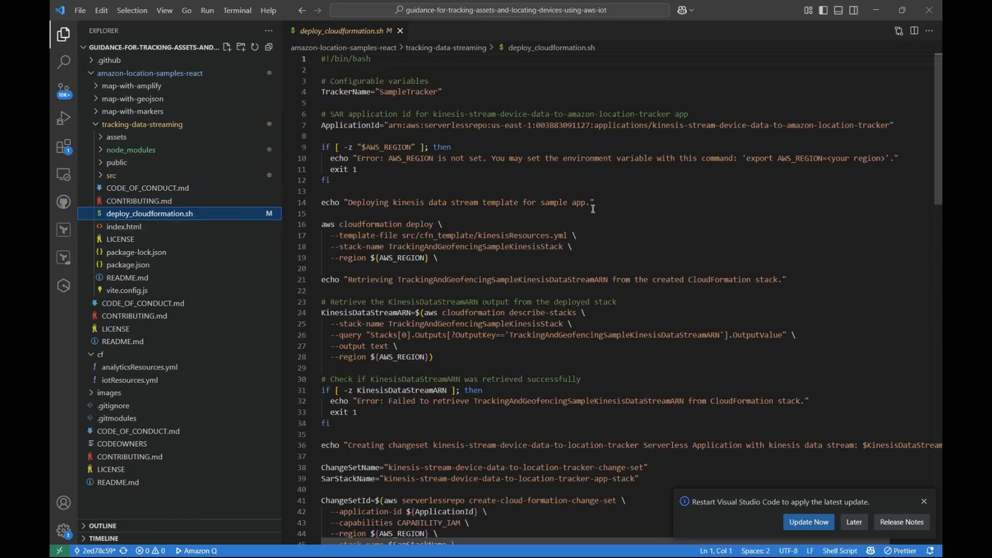
# View the sample's index.html after deploy_cloudformation.sh
pyautogui.click(124, 226)
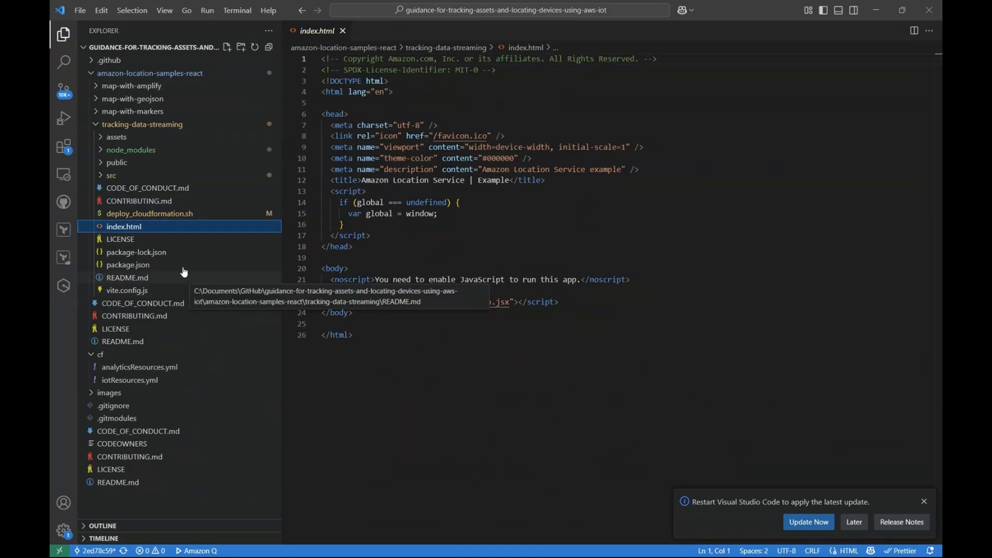
pyautogui.moveTo(191, 252)
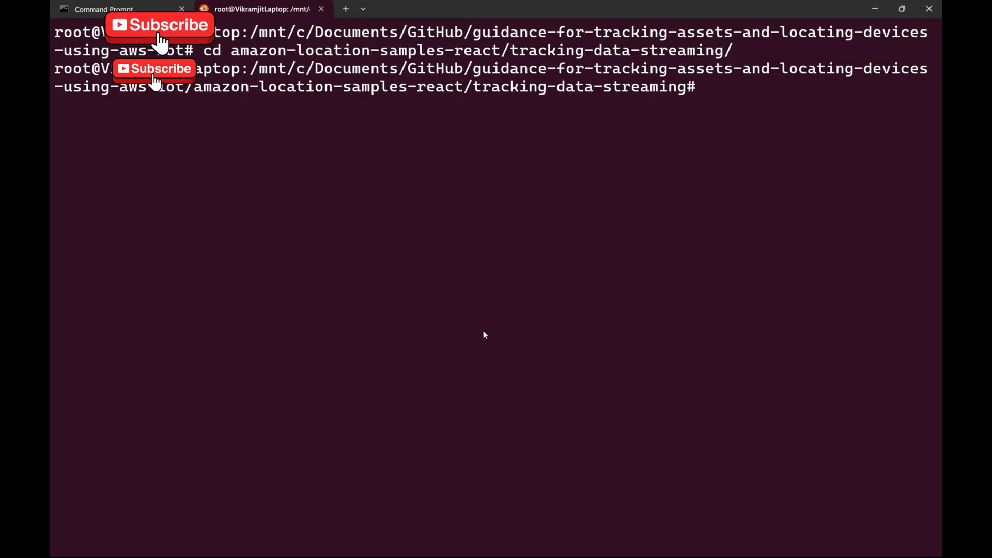
# Run chmod +x on deploy_cloudformation.sh, export AWS_REGION=us-east-1 and launch the script
pyautogui.write('chmod +x deploy_cloudformation.sh && export AWS_REGION=<your region> && ./deploy_cloudformation.sh')
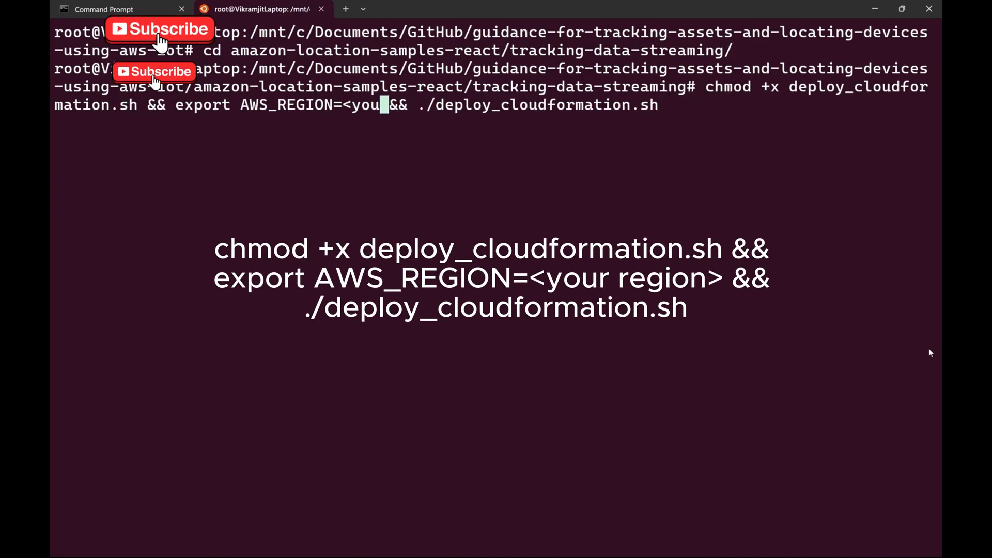
pyautogui.write('us-eas')
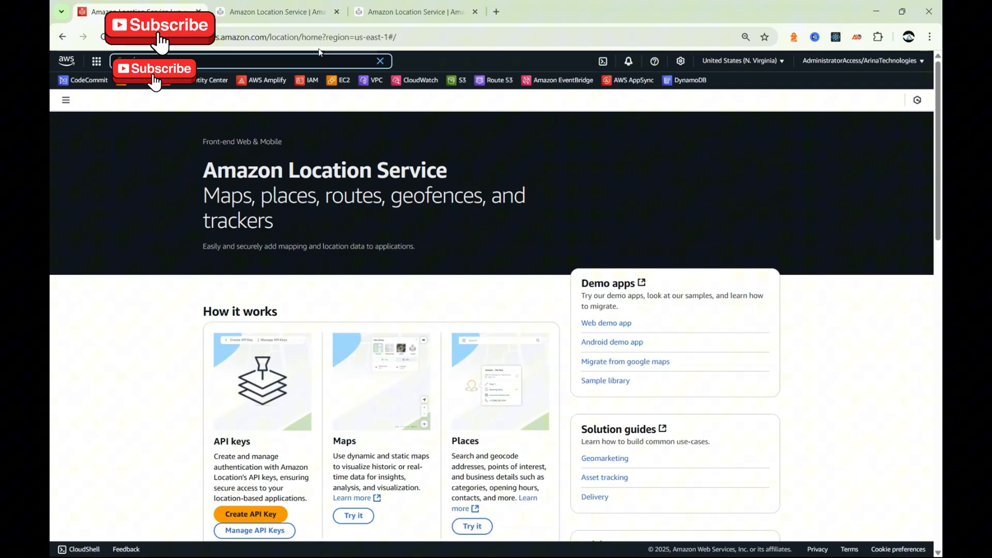
# Search the console for cloudformation and open the service in a new browser tab
pyautogui.write('cloudformation')
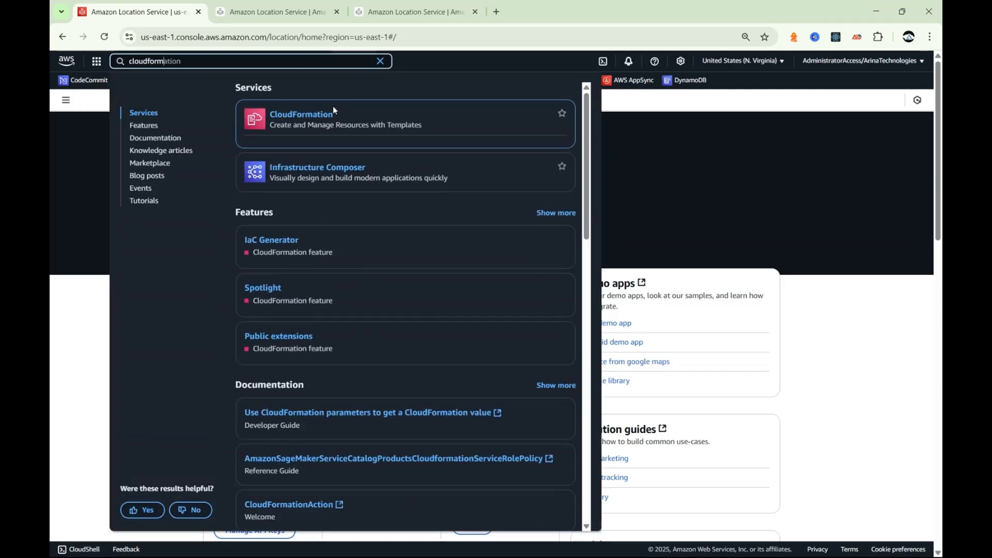
pyautogui.rightClick(301, 114)
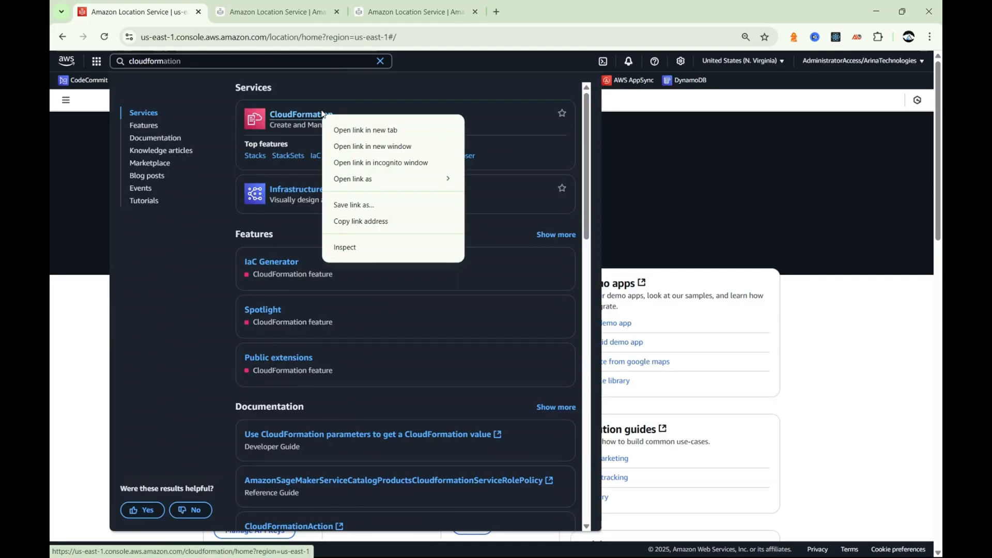
pyautogui.click(365, 130)
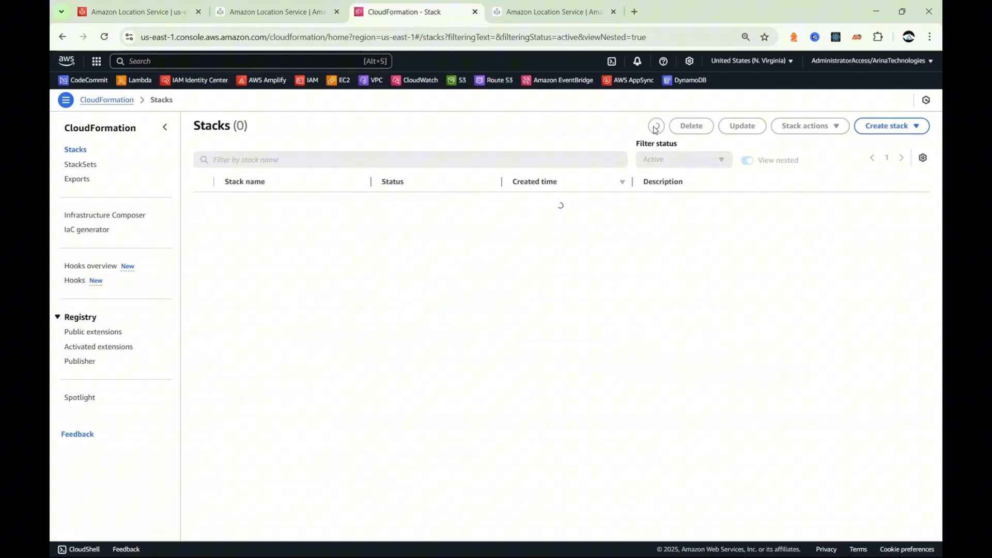
# Refresh Stacks and inspect TrackingAndGeofencingSampleKinesisStack with its Kinesis data stream
pyautogui.click(657, 125)
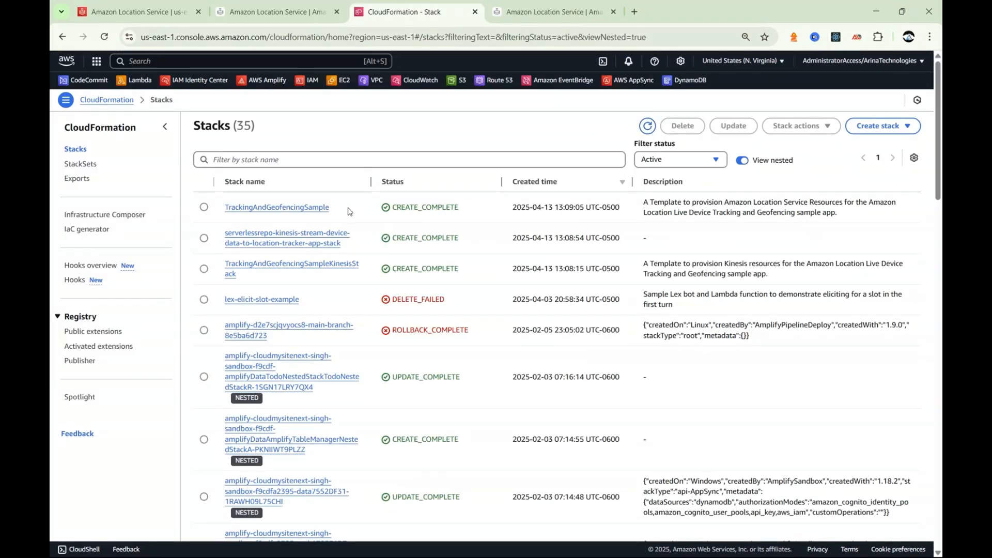
pyautogui.moveTo(322, 275)
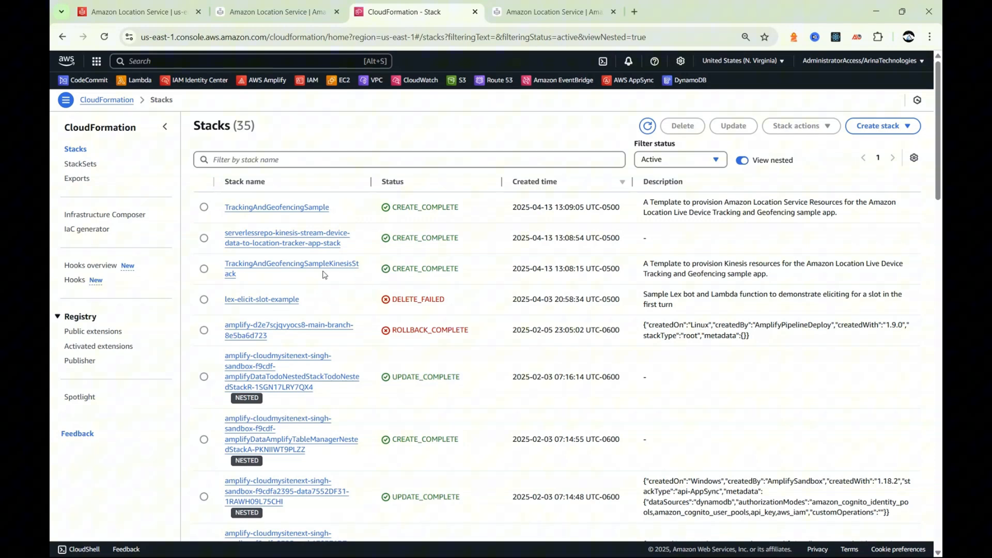
pyautogui.click(290, 269)
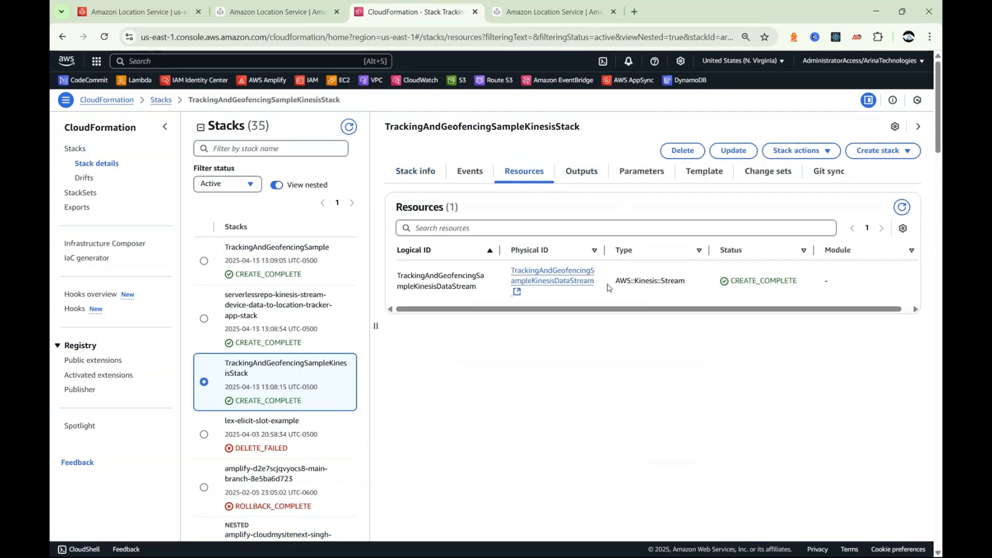
pyautogui.moveTo(552, 280)
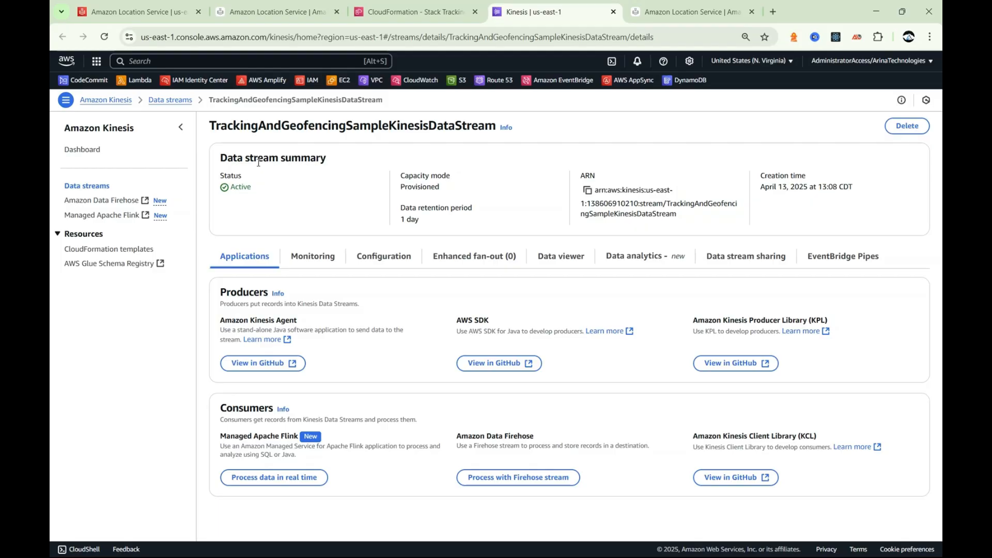
pyautogui.click(414, 11)
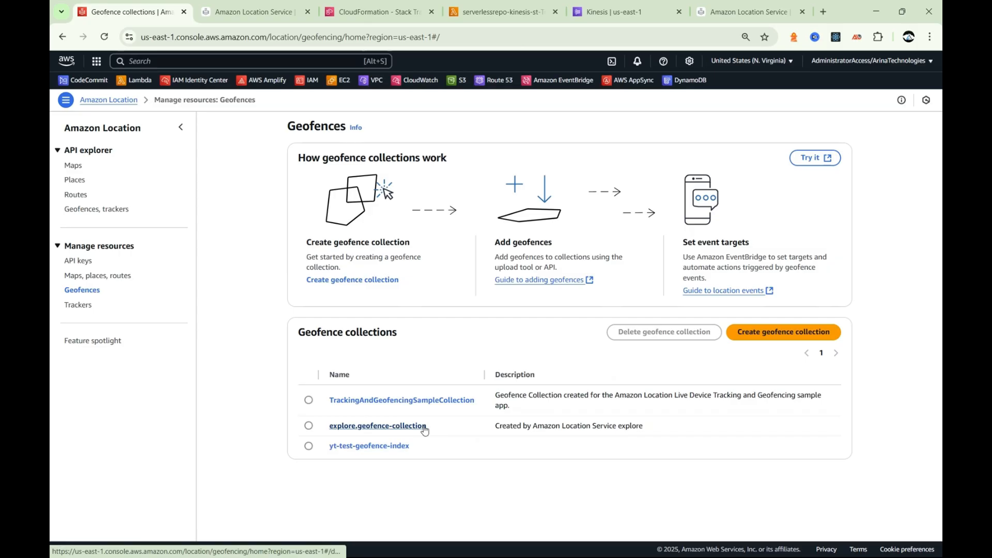
# Open explore.geofence-collection and download the example GeoJSON geofence file
pyautogui.click(379, 425)
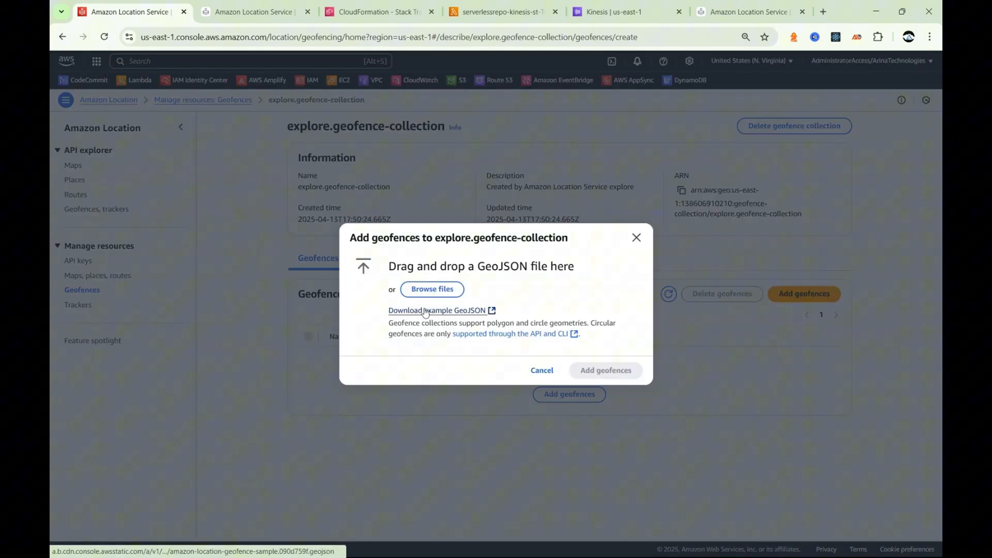
pyautogui.click(436, 310)
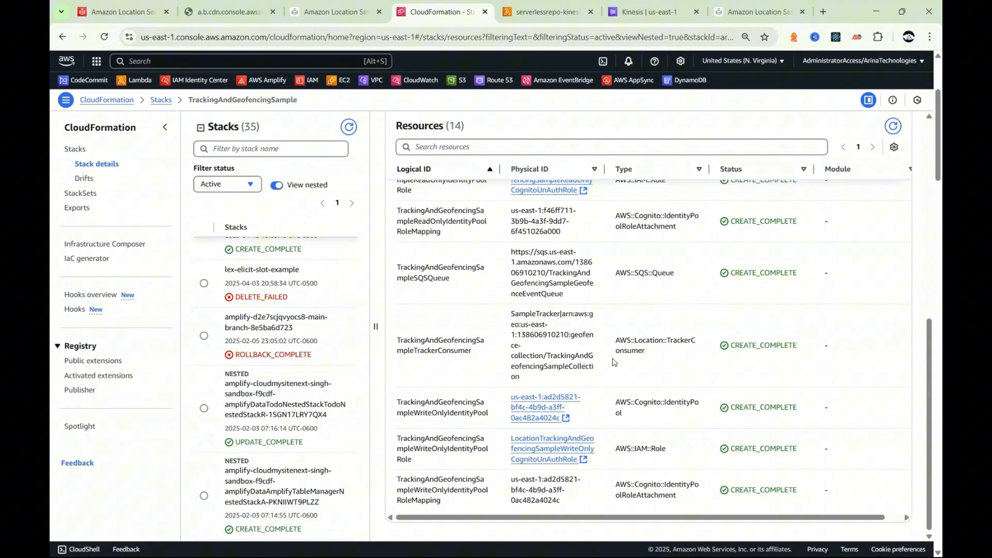
pyautogui.moveTo(606, 290)
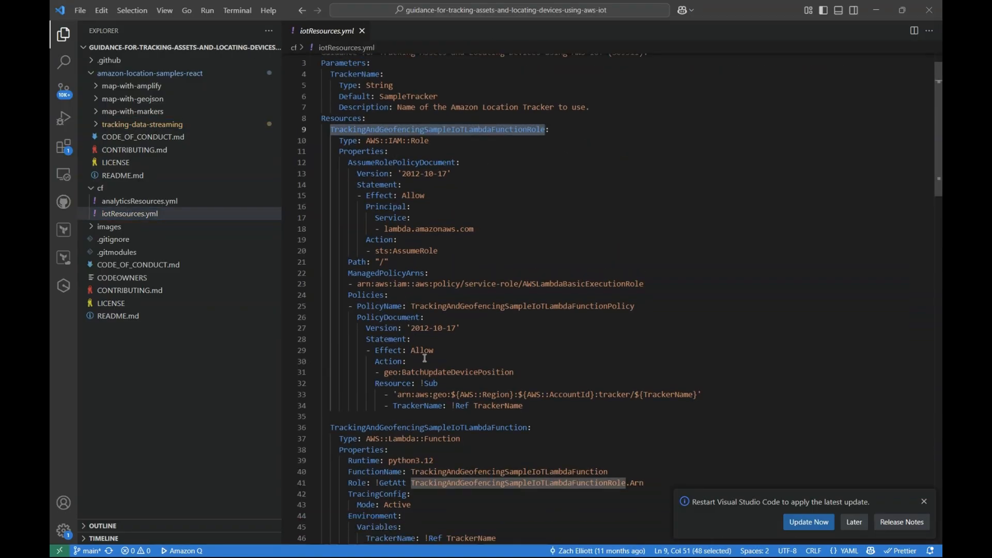
# Scroll through cf/iotResources.yml to the IoT Lambda role and function definitions
pyautogui.scroll(-3)
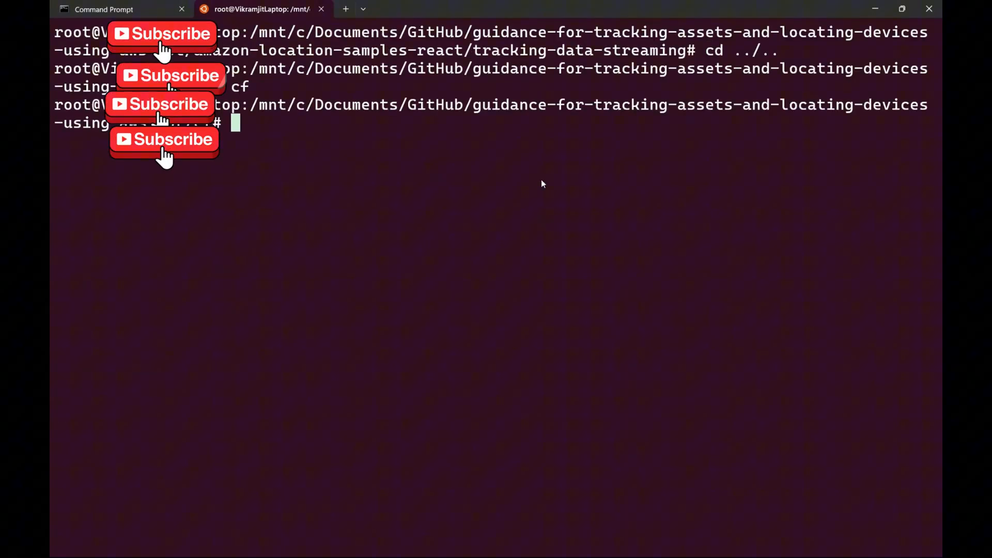
# Create the TrackingAndGeofencingIoTResources stack from iotResources.yml with CAPABILITY_IAM
pyautogui.write('aws cloudformation create-stack --stack-name TrackingAndGeofencingIoTResources --template-body file://iotResources.yml --capabilities CAPABILITY_IAM')
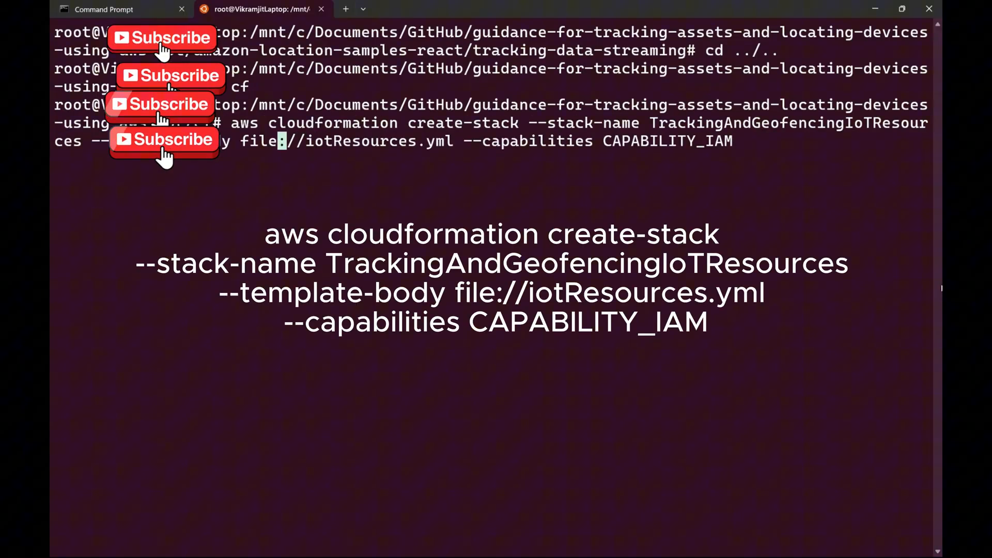
pyautogui.press('enter')
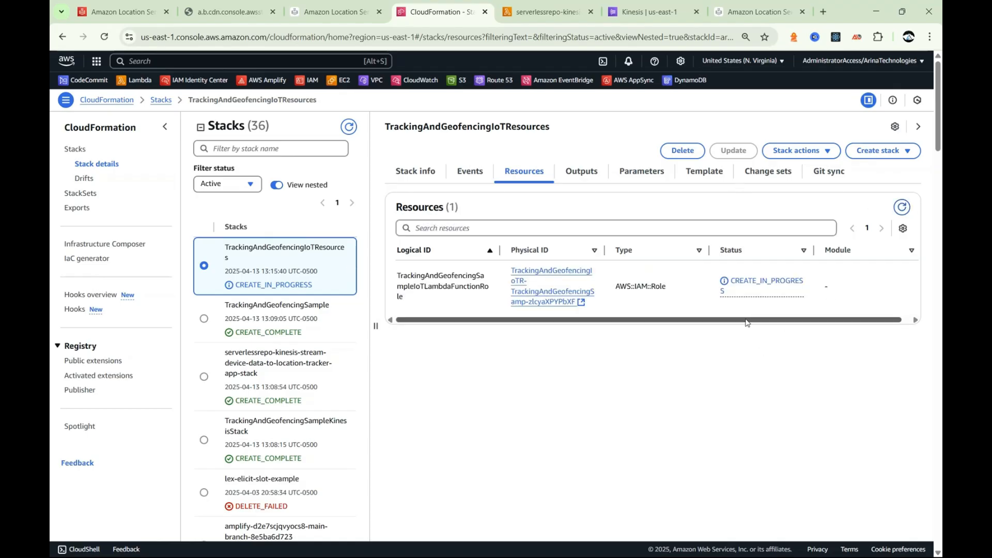
pyautogui.moveTo(779, 326)
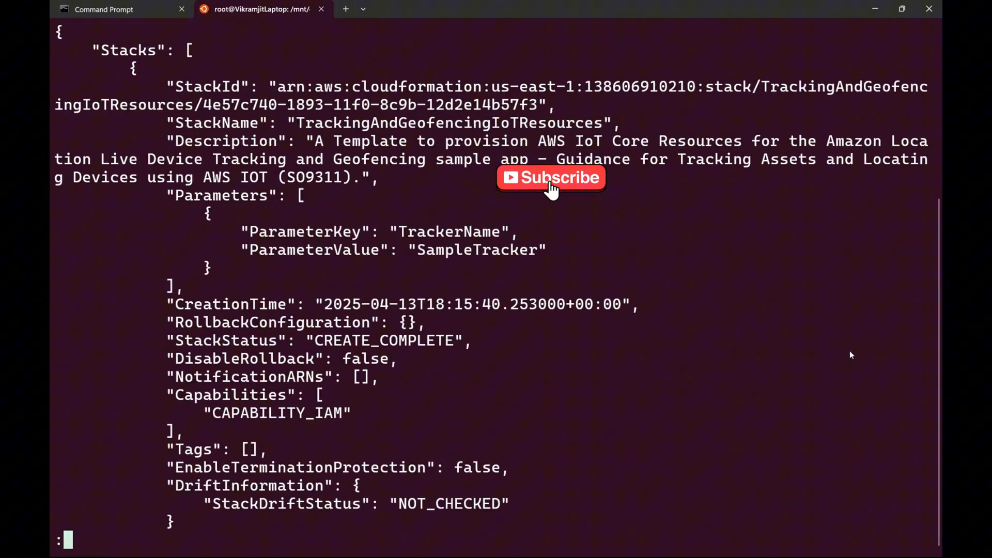
# Scroll the describe-stacks output showing CREATE_COMPLETE for the IoT resources stack
pyautogui.scroll(-3)
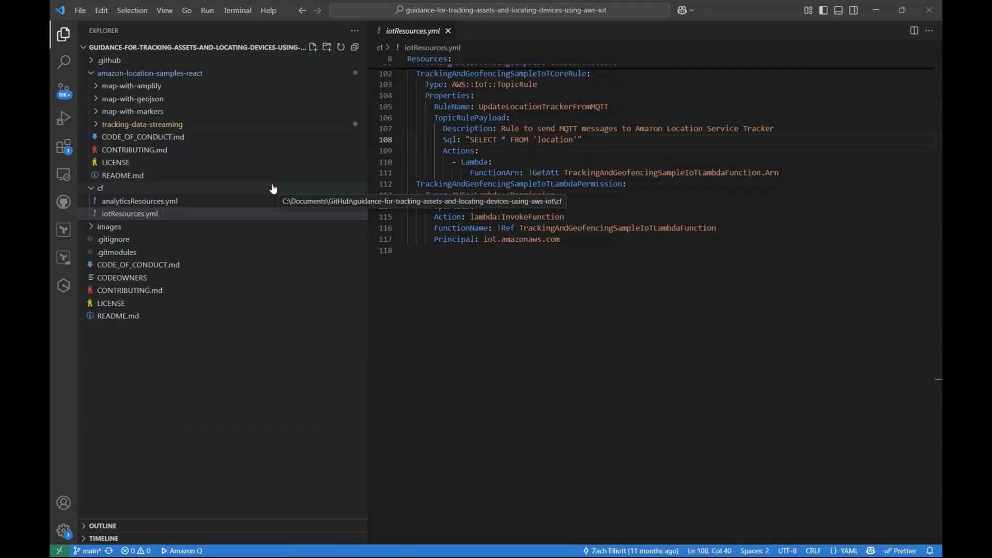
# Expand tracking-data-streaming and its src folder to reveal configuration.js
pyautogui.click(142, 124)
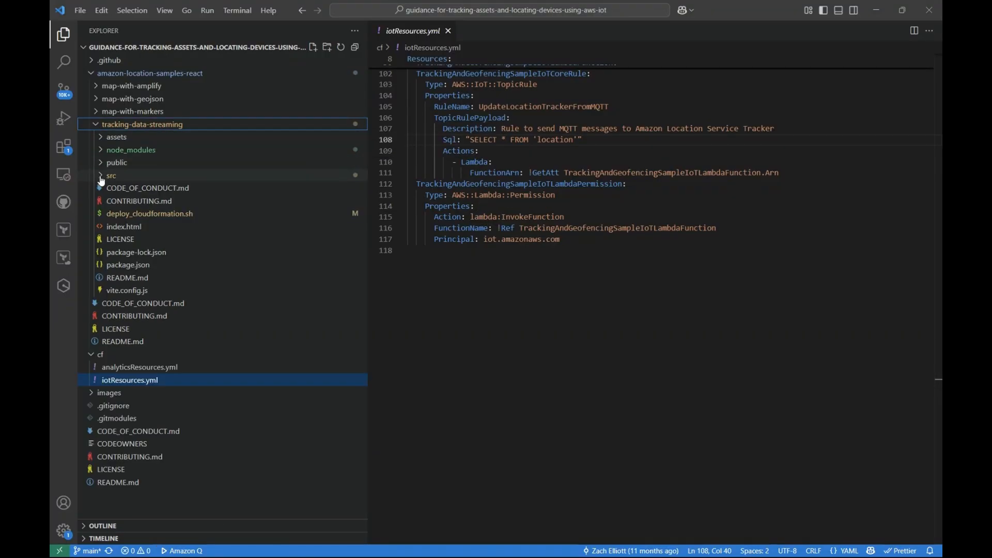
pyautogui.click(112, 176)
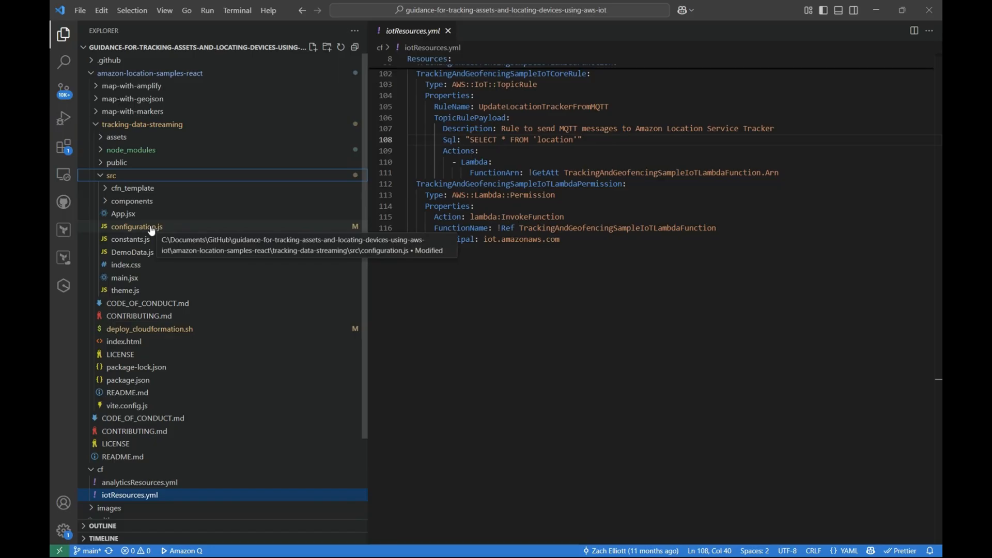
# Fill READ_ONLY_IDENTITY_POOL_ID and WRITE_ONLY_IDENTITY_POOL_ID in src/configuration.js with the Cognito pool IDs and save
pyautogui.click(136, 226)
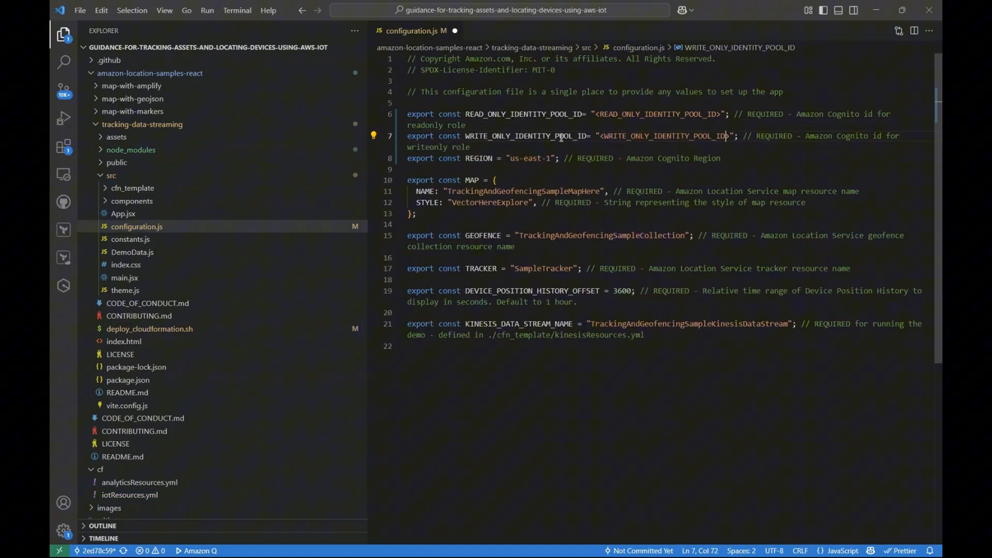
pyautogui.click(509, 159)
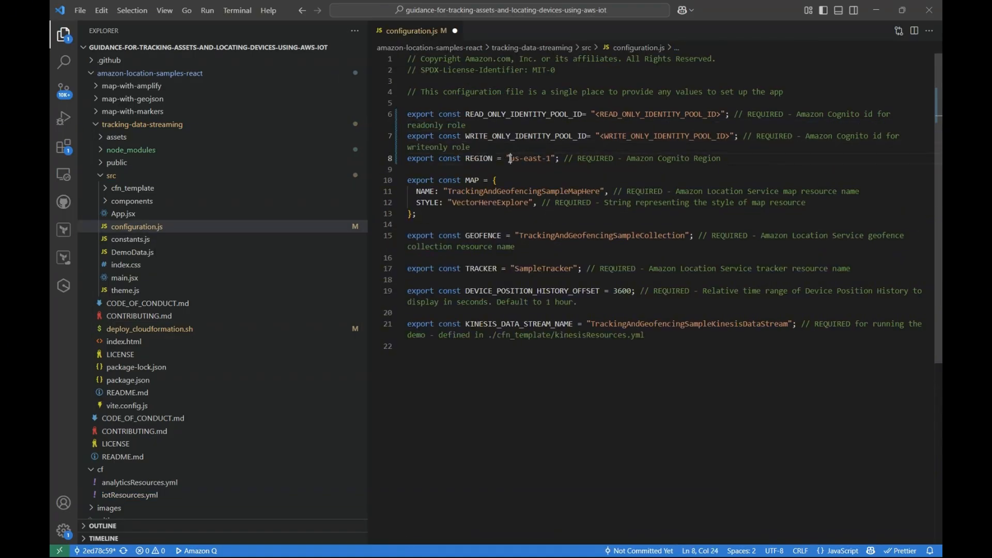
pyautogui.doubleClick(524, 113)
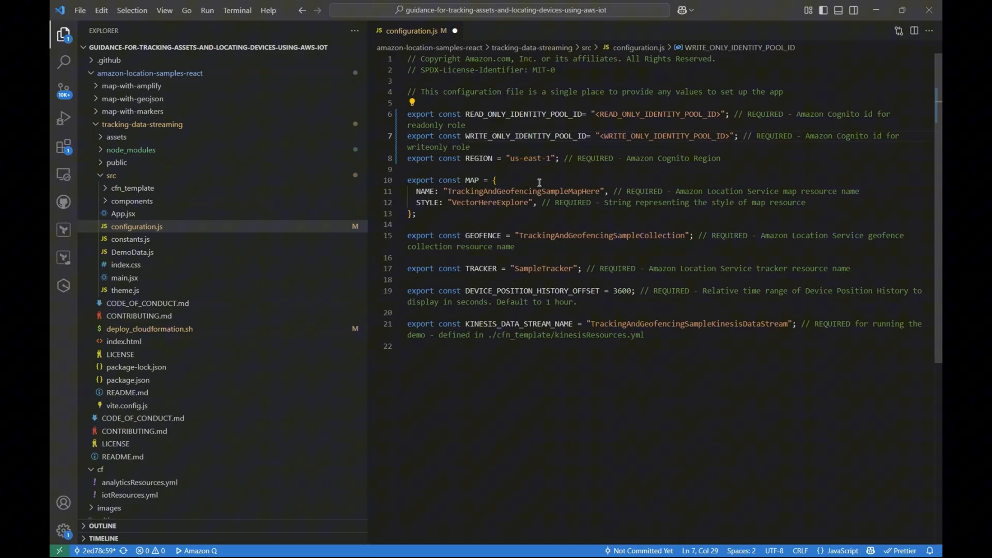
pyautogui.doubleClick(525, 136)
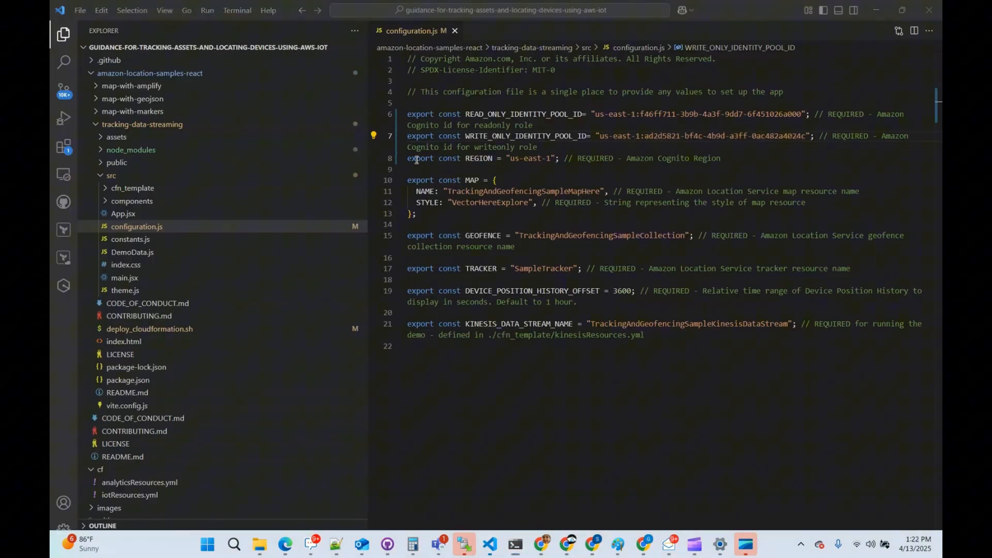
pyautogui.press('Alt+Tab')
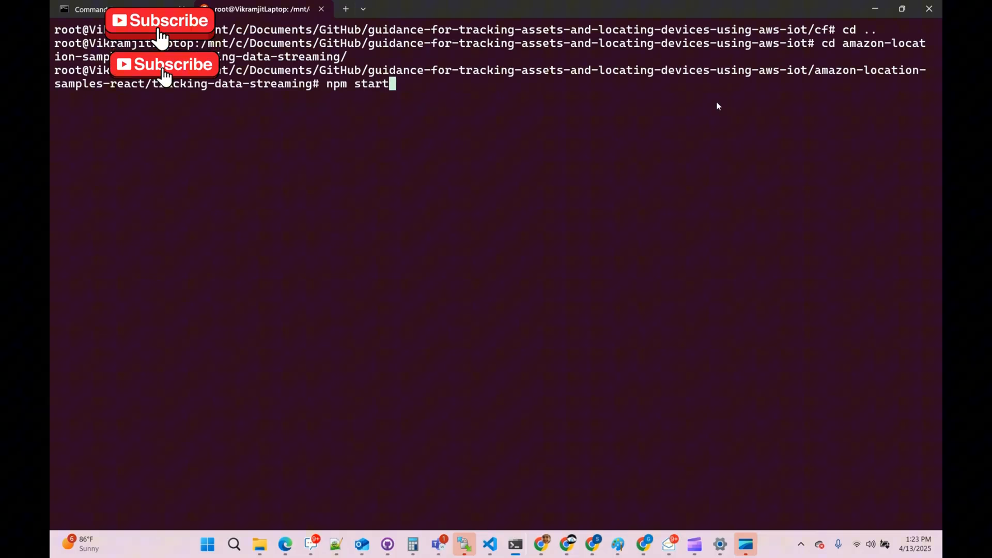
# Run npm start in tracking-data-streaming so the app serves at localhost:8080
pyautogui.press('enter')
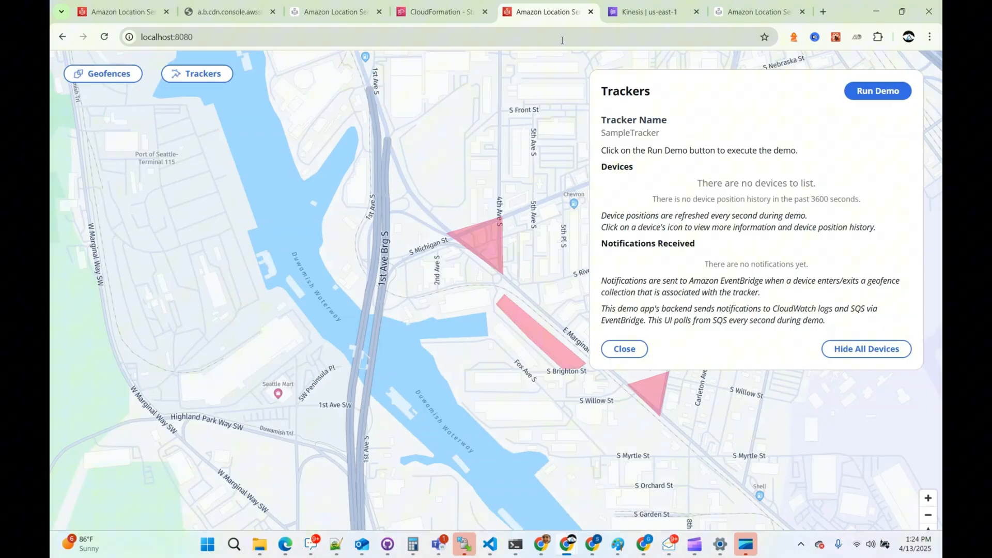
# Run Demo on SampleTracker, check the geofences and TrackingAndGeofencingSampleCollection, then view Truck-1/Truck-2 notifications
pyautogui.click(878, 91)
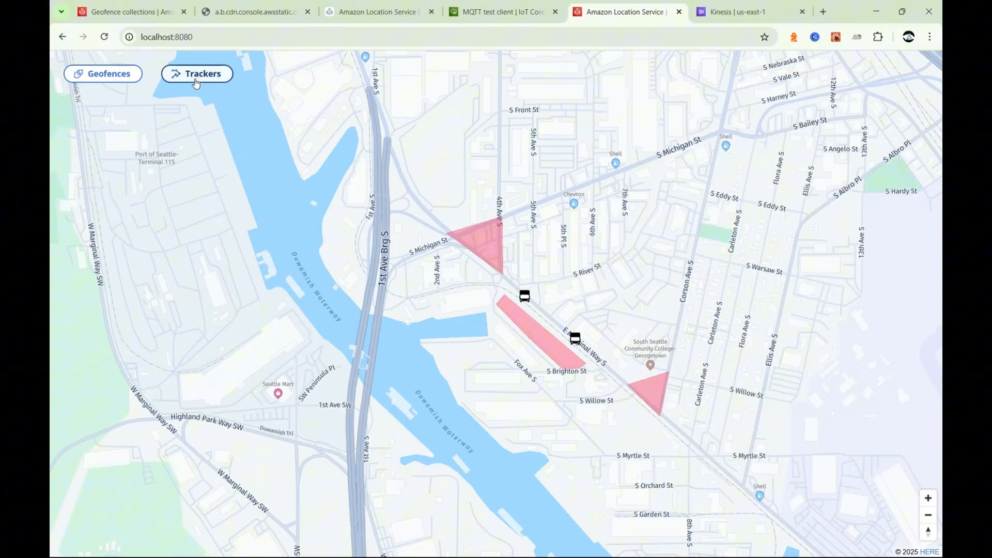
pyautogui.click(103, 74)
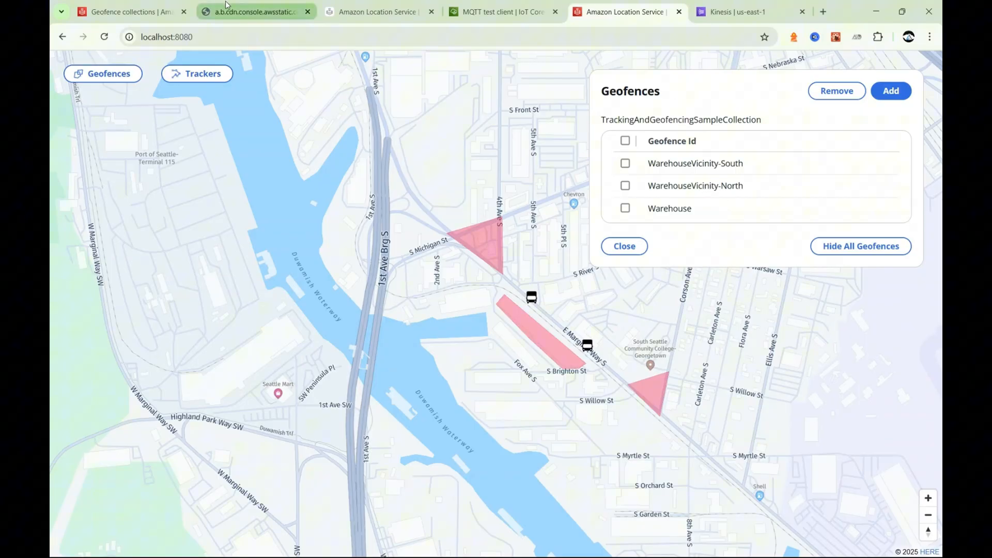
pyautogui.click(126, 11)
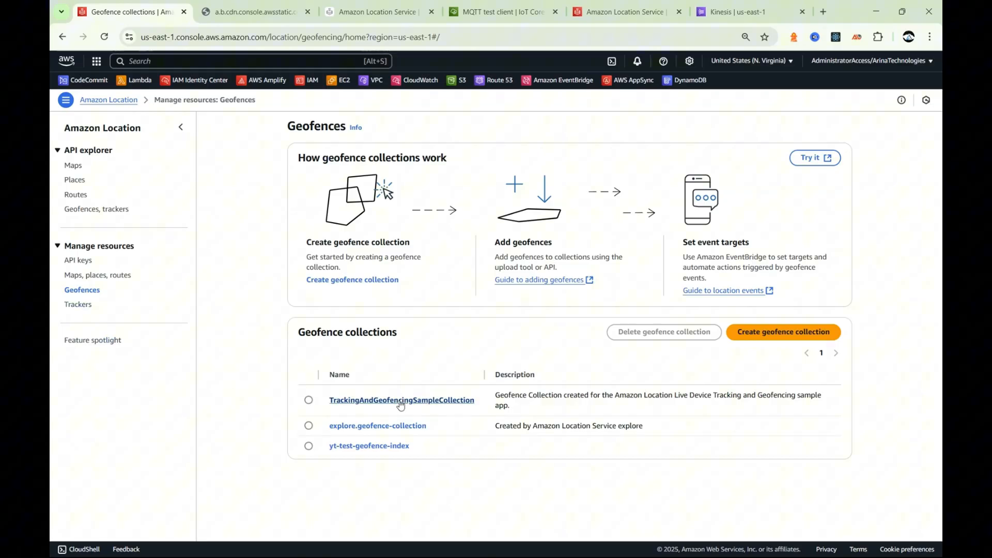
pyautogui.click(401, 400)
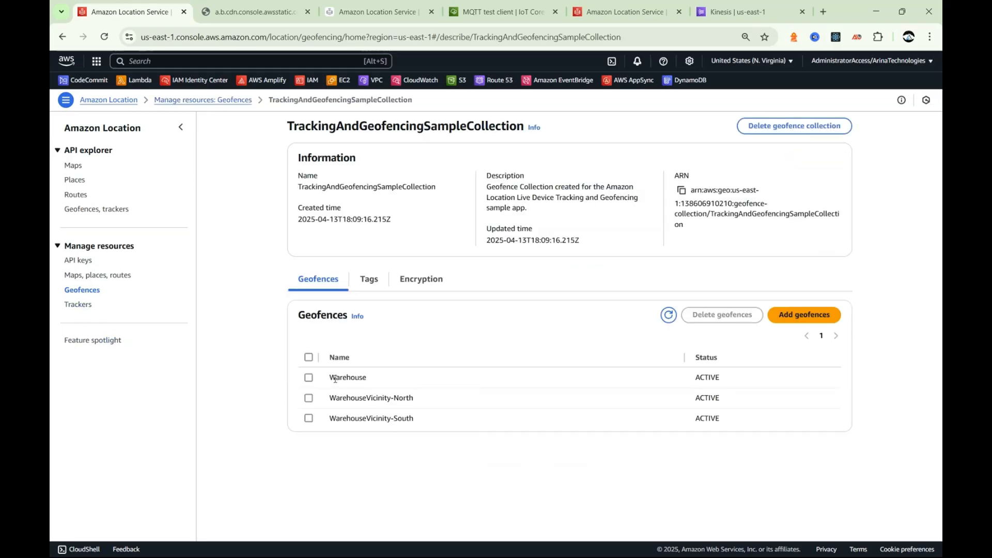
pyautogui.moveTo(434, 406)
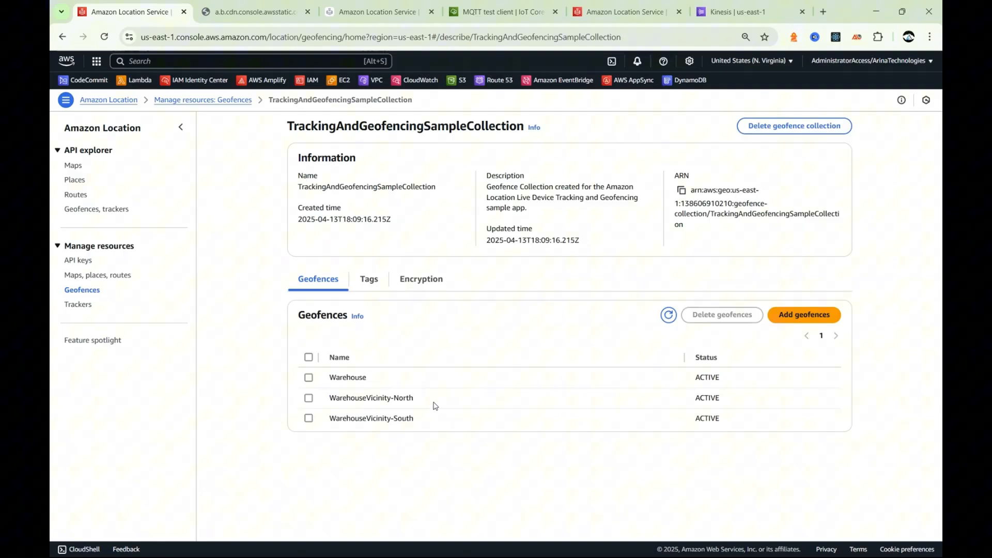
pyautogui.click(624, 12)
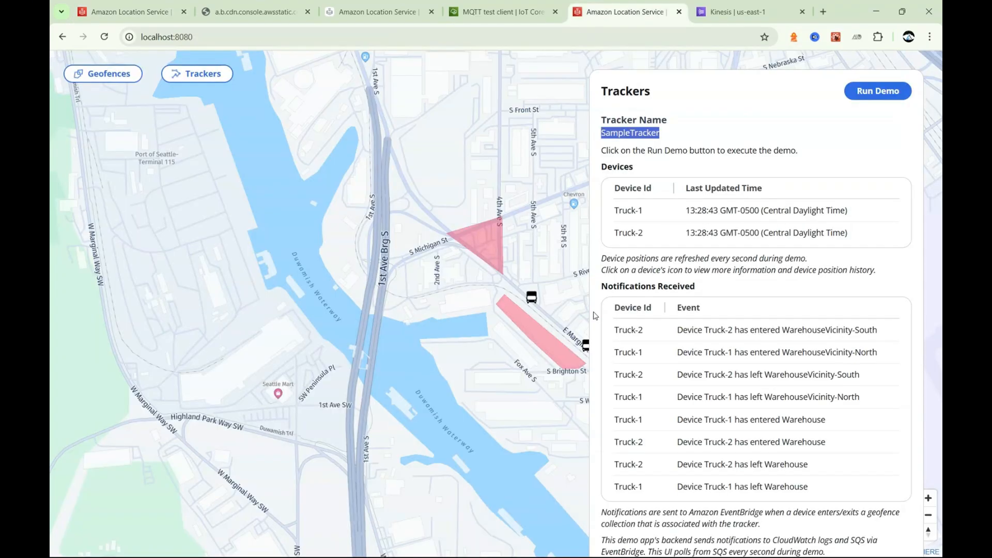
pyautogui.moveTo(587, 290)
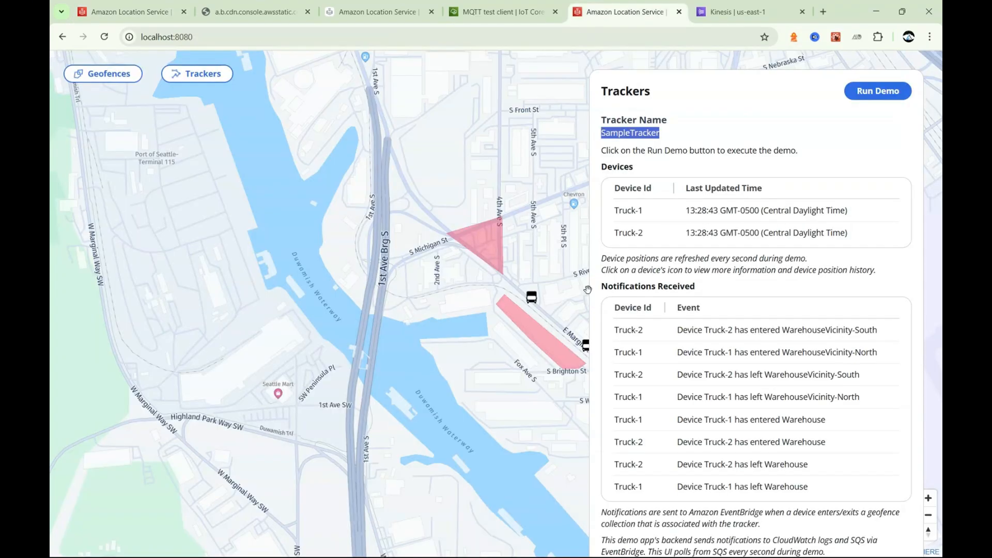